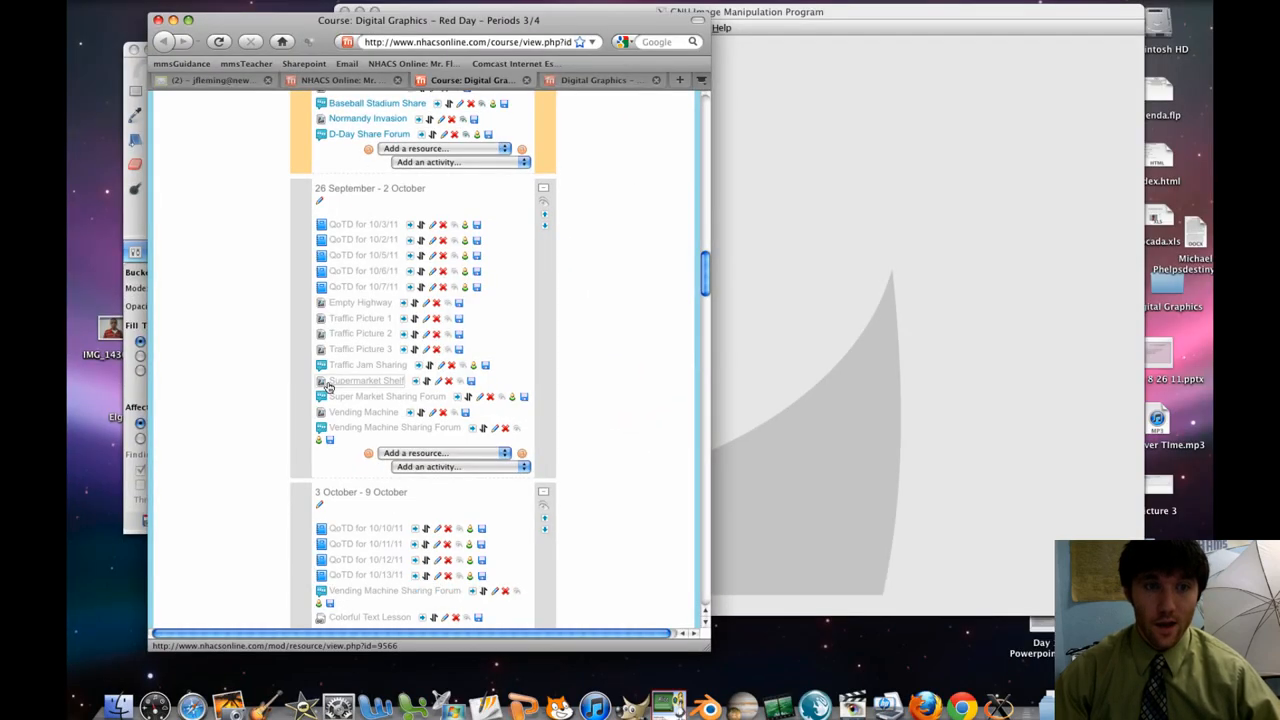
- Open the Super Market Sharing Forum from the 26 September week of the course
click(388, 396)
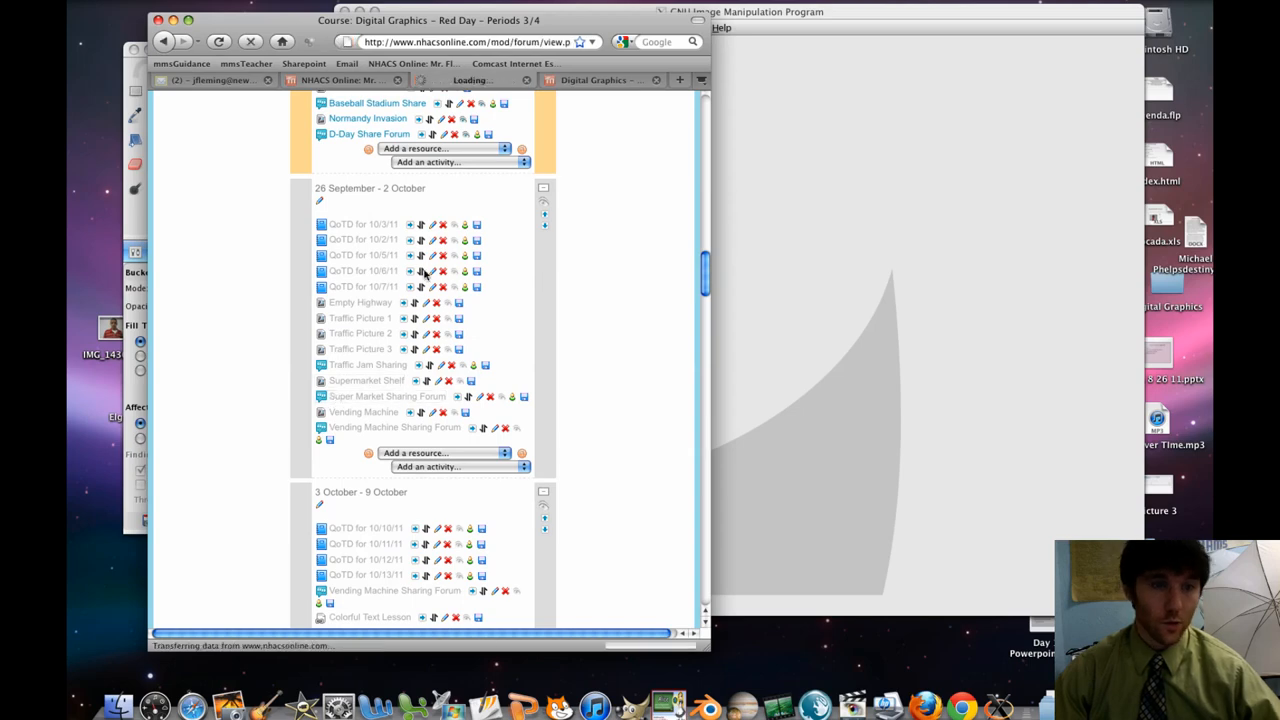
click(388, 396)
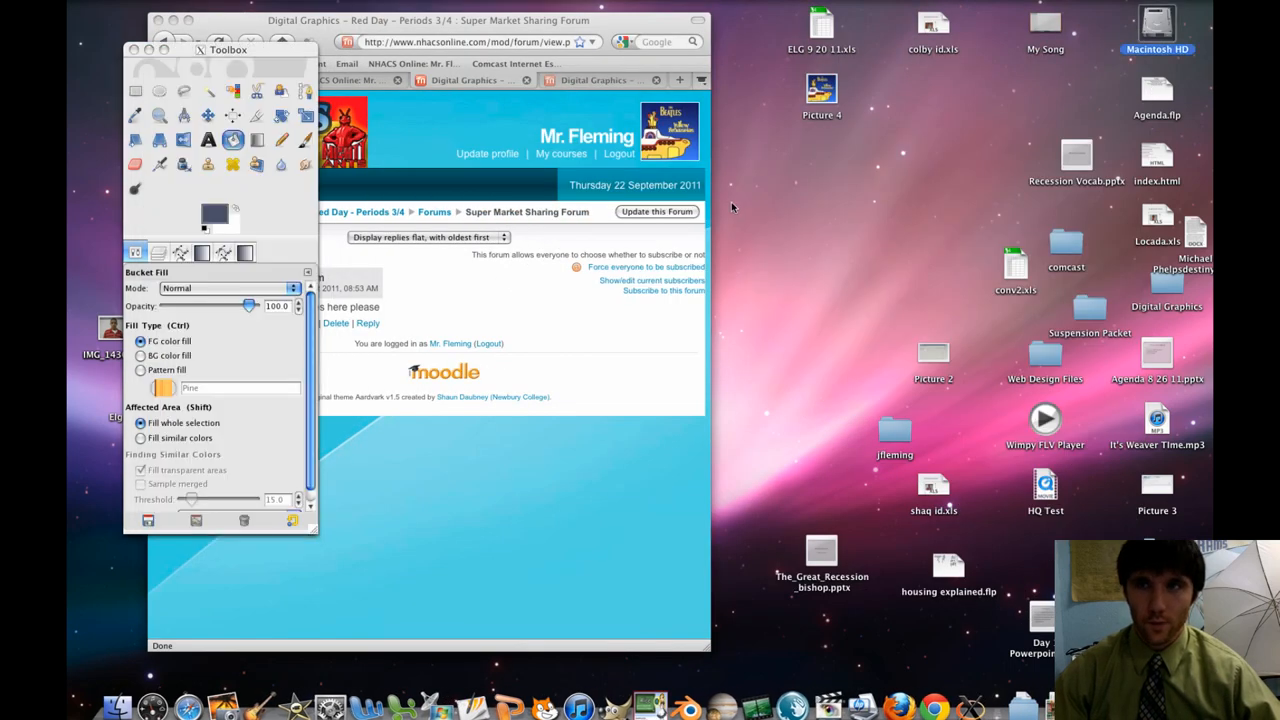
- Move Supermarket.jpg from Downloads into the desktop class photos folder
double_click(1156, 24)
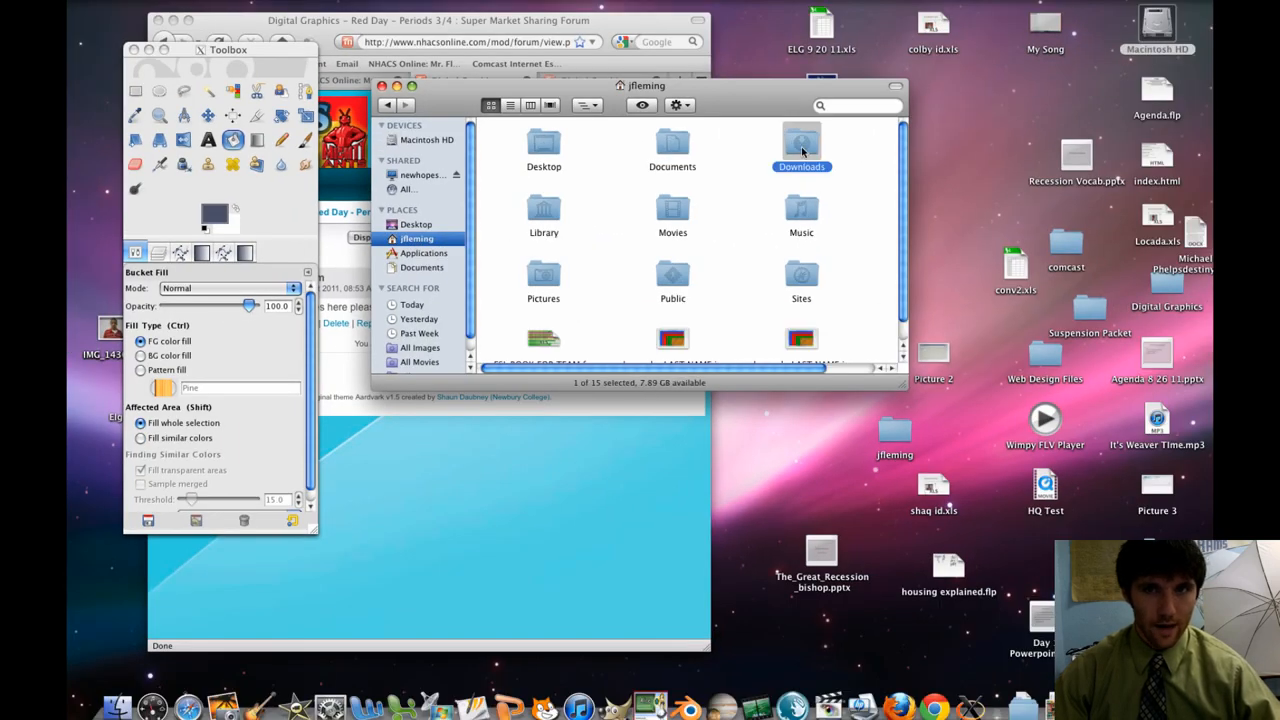
double_click(800, 144)
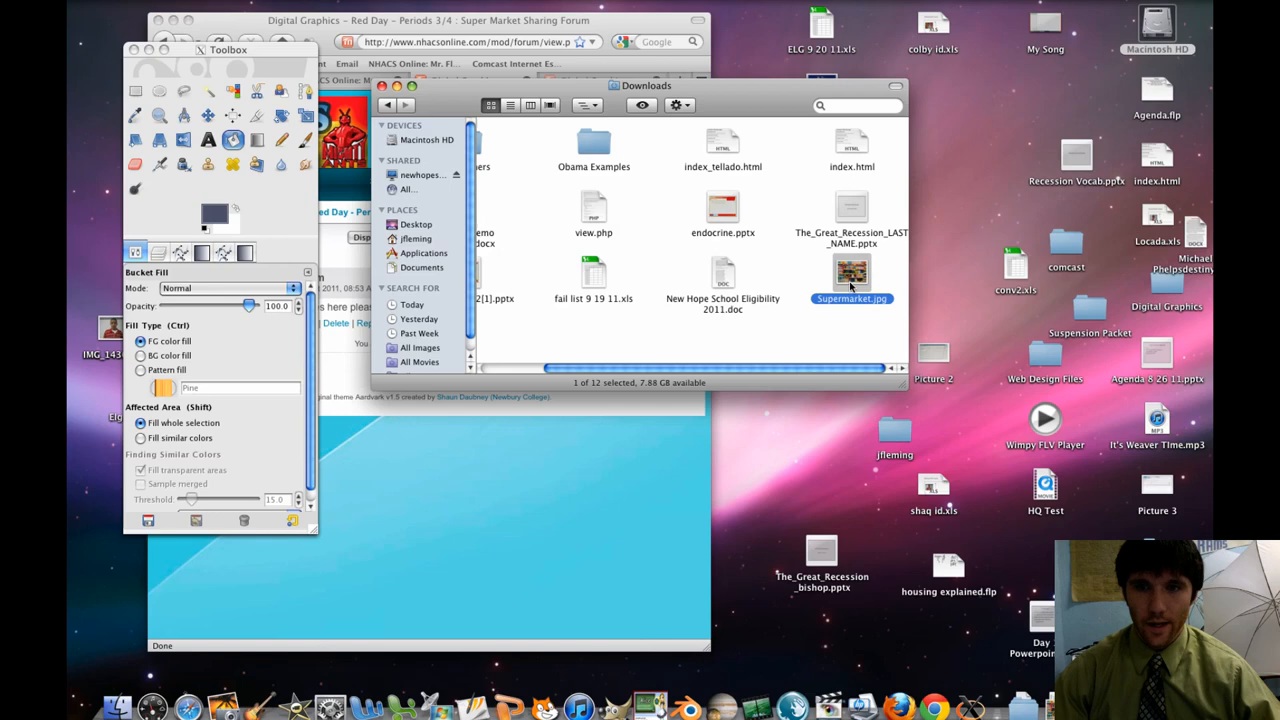
drag(644, 84, 490, 74)
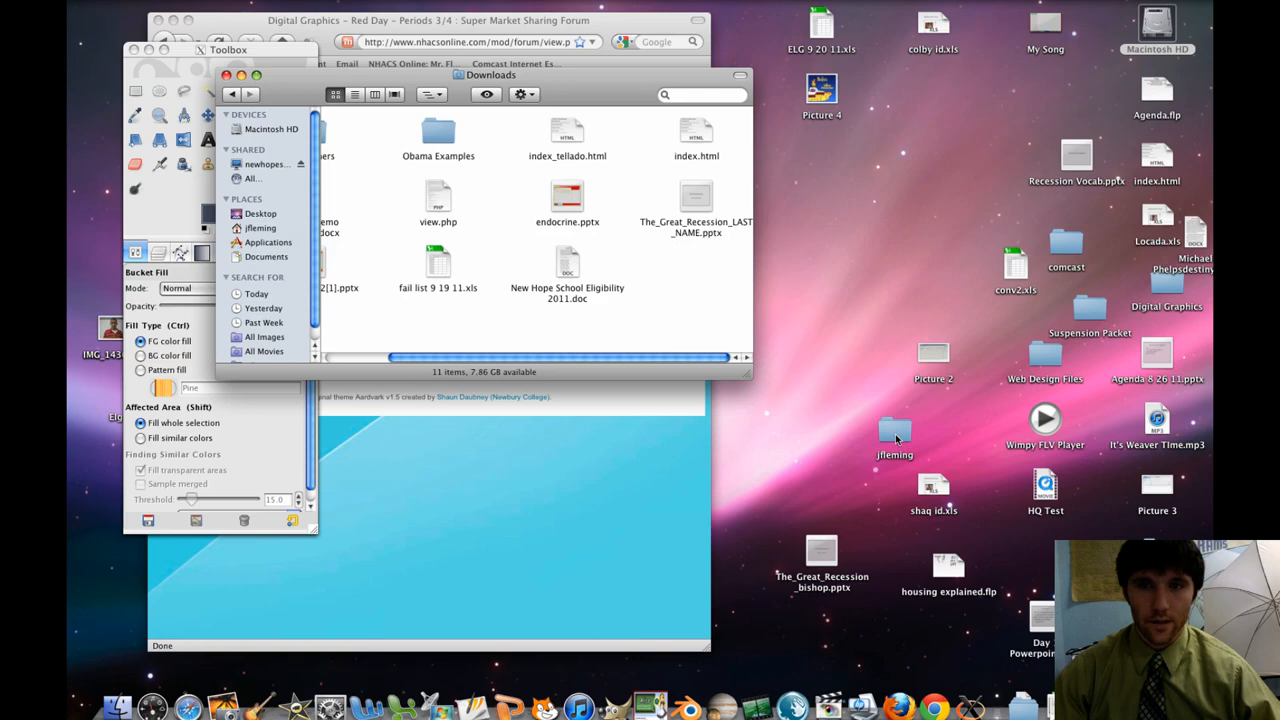
- Open Supermarket.jpg from the class photos folder for editing in GIMP
double_click(894, 432)
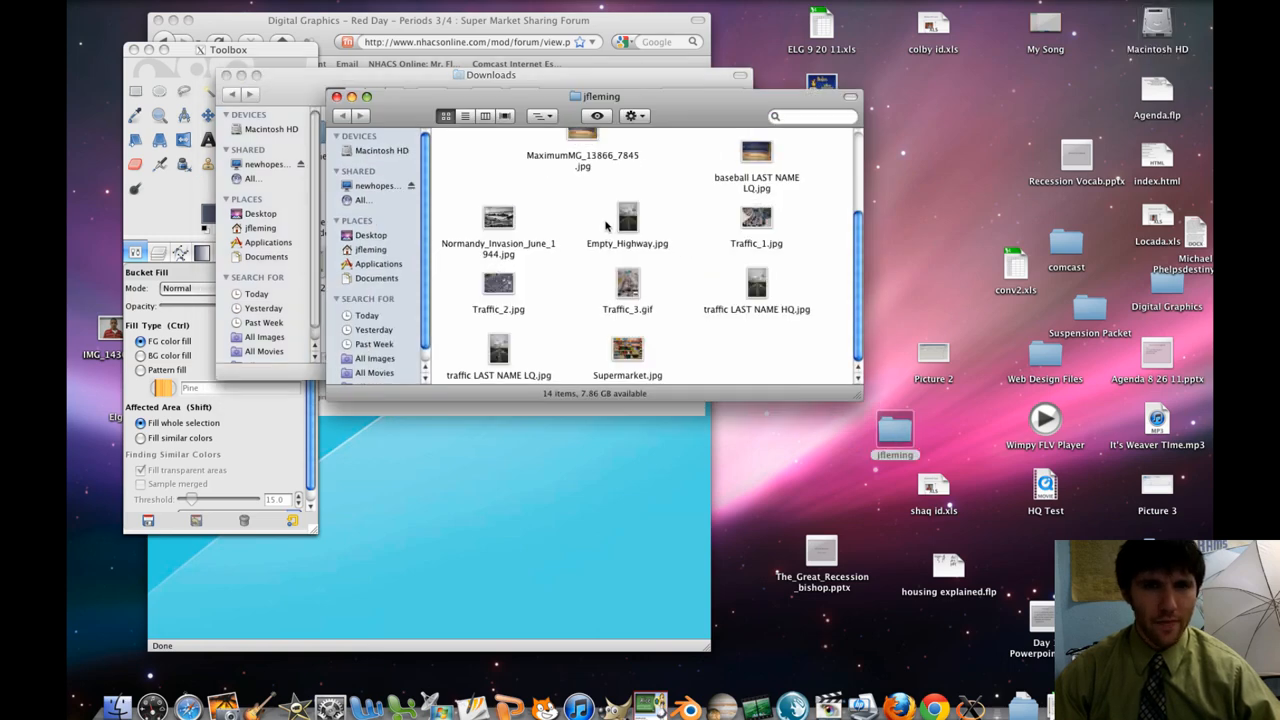
right_click(628, 350)
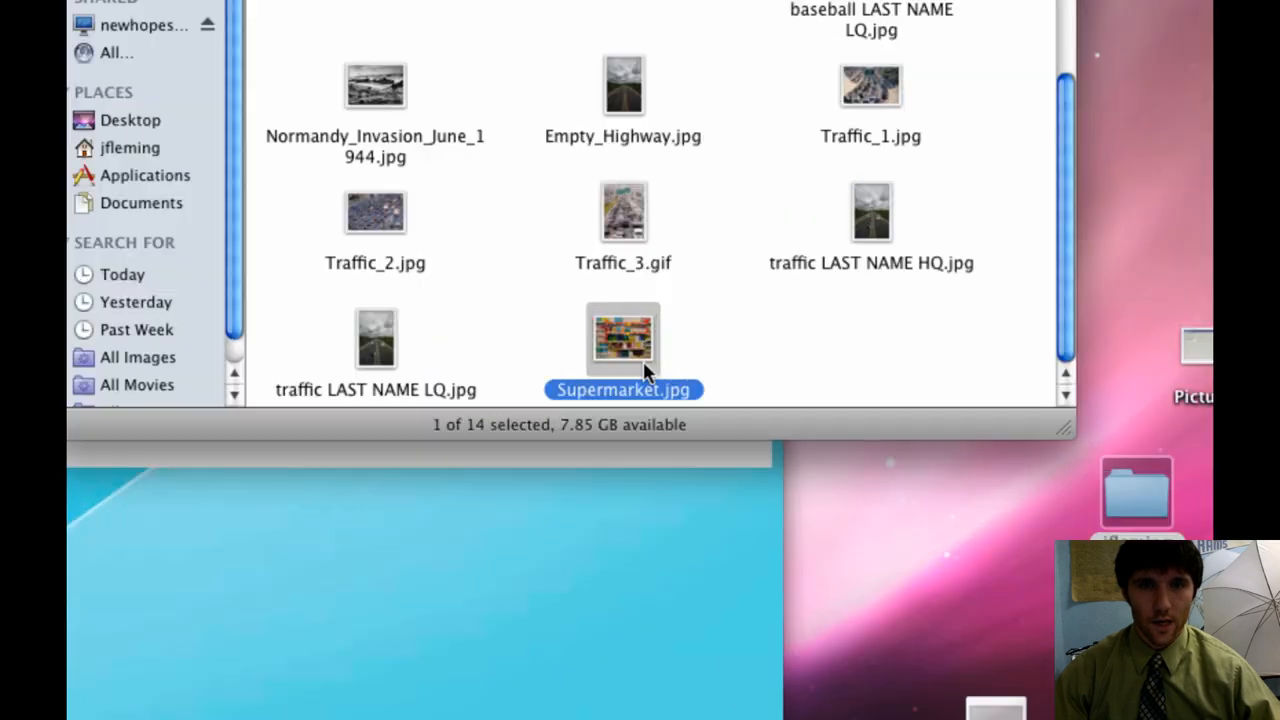
right_click(624, 340)
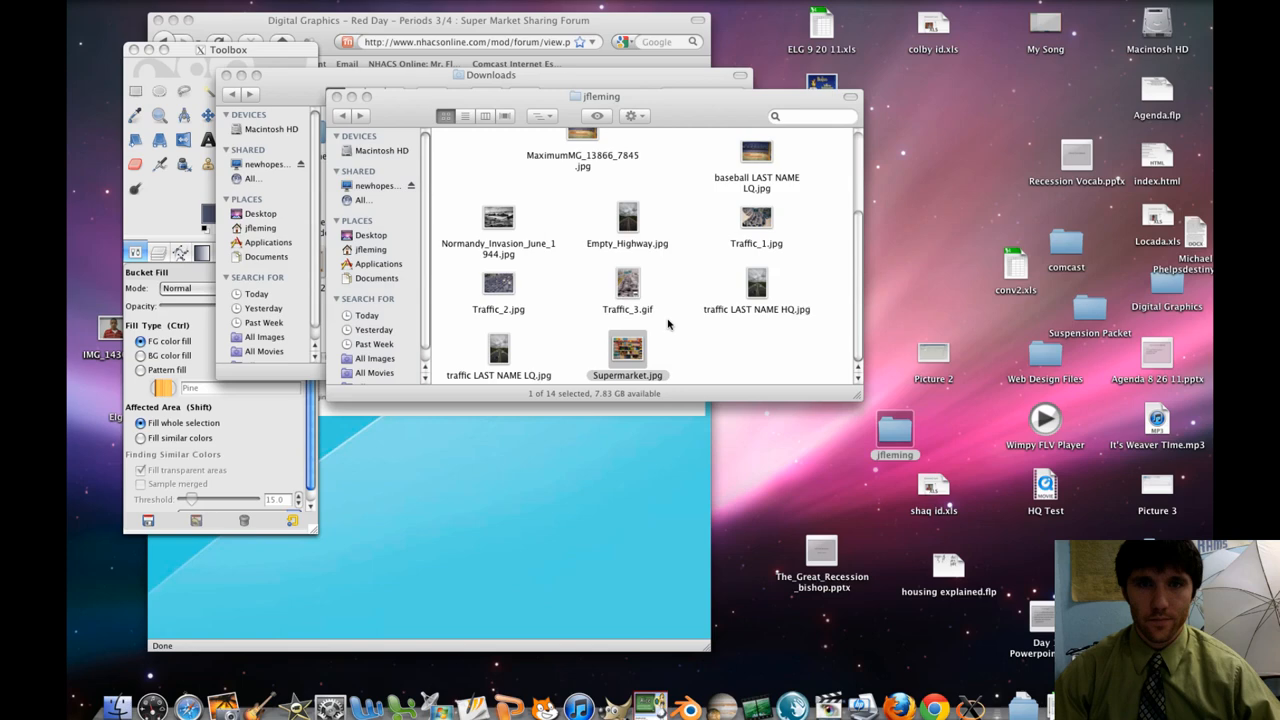
mouse_move(622, 300)
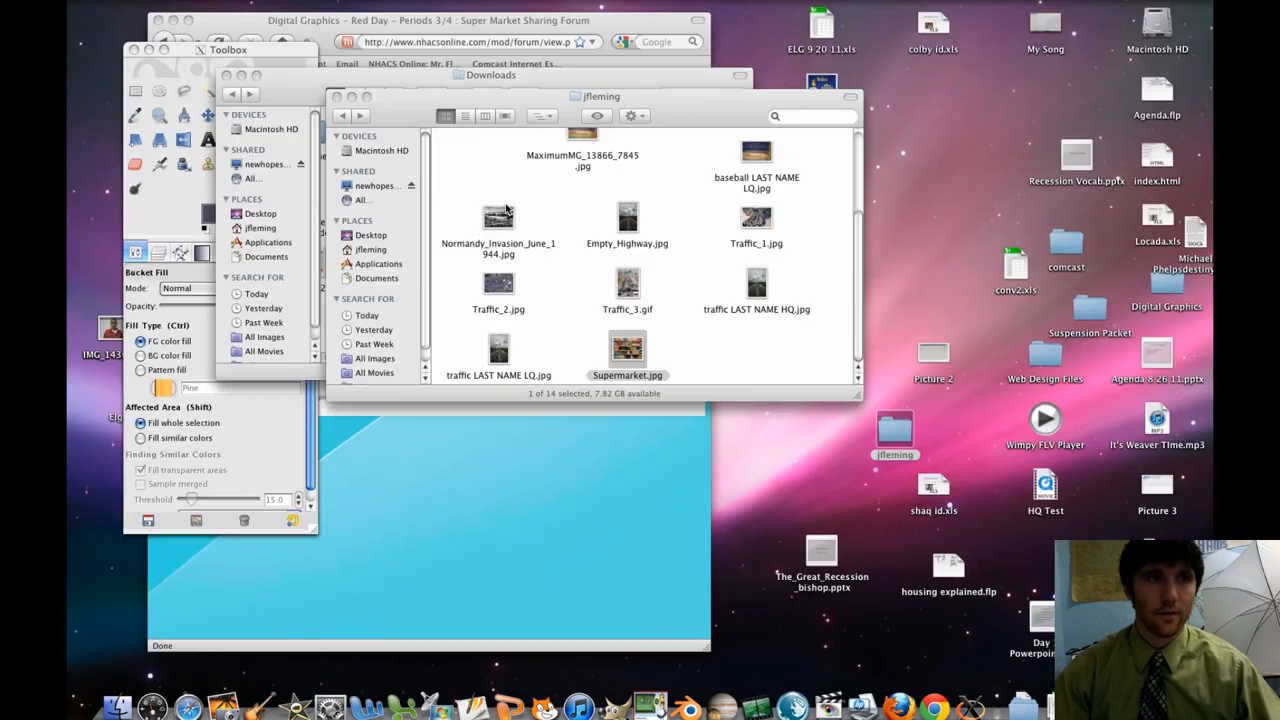
double_click(628, 350)
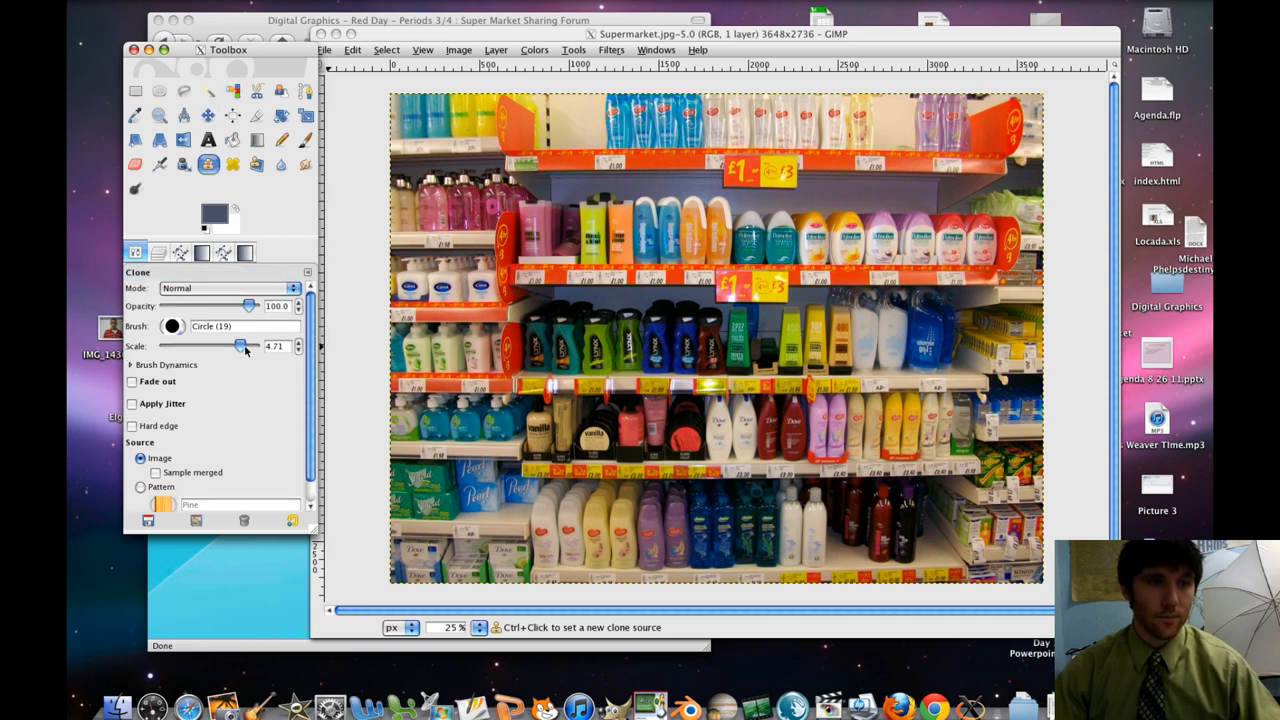
- Enlarge the clone brush and paint blank wall over a top-shelf product
drag(244, 344, 238, 344)
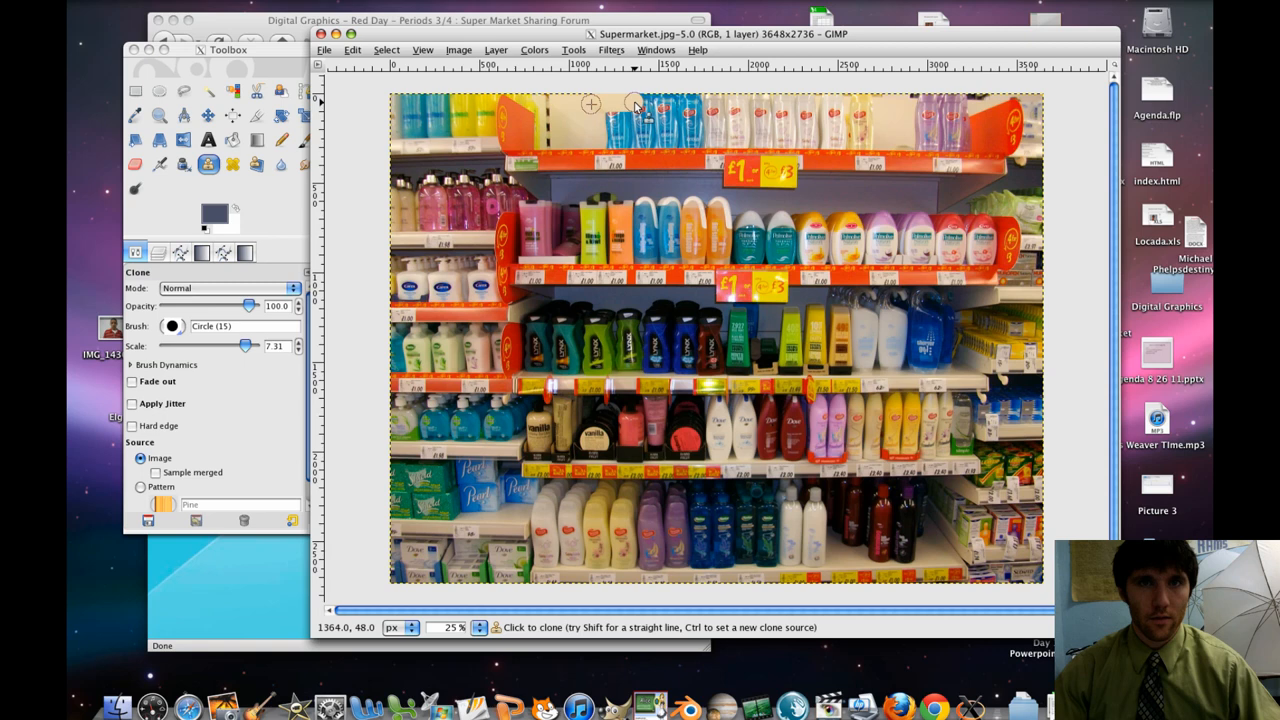
click(630, 110)
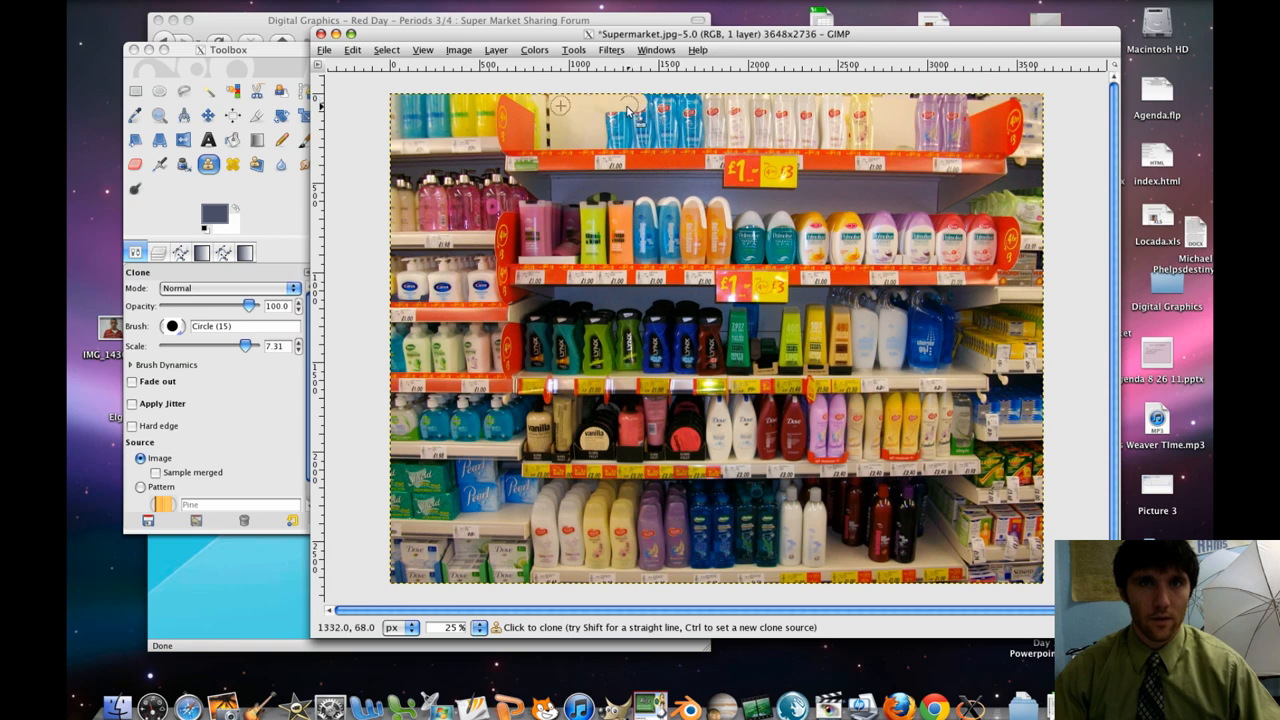
mouse_move(560, 120)
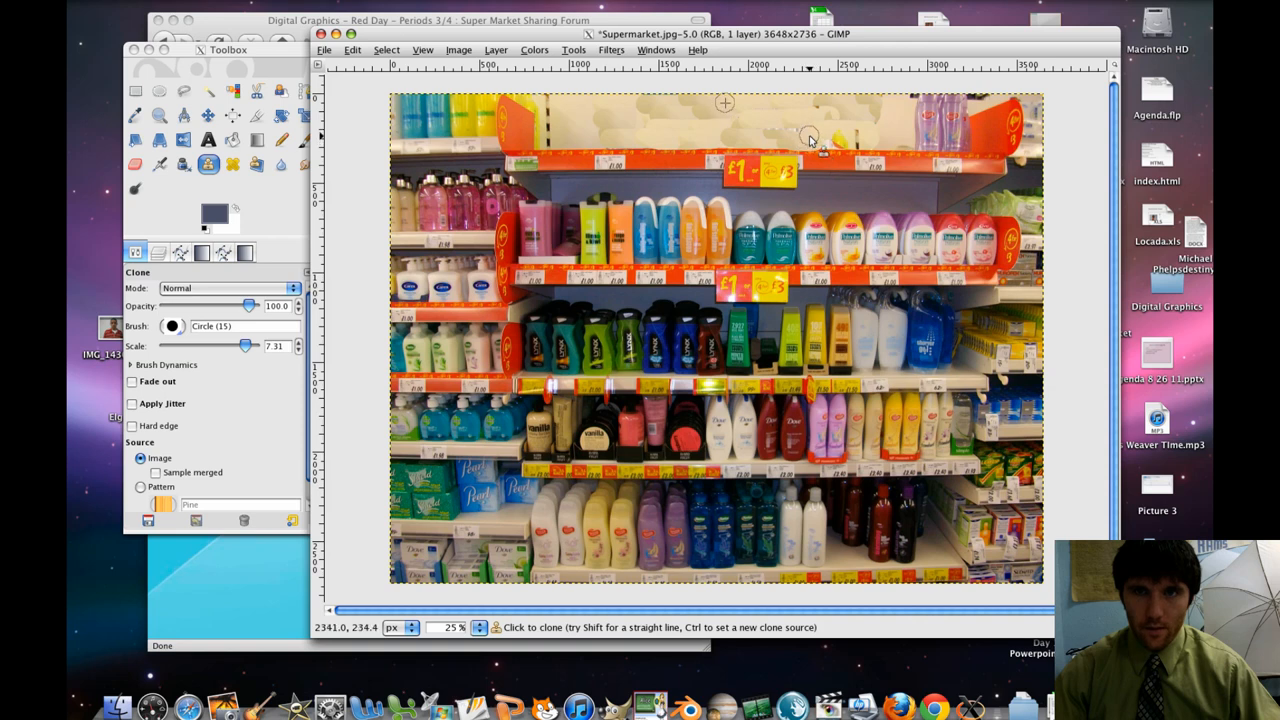
mouse_move(840, 144)
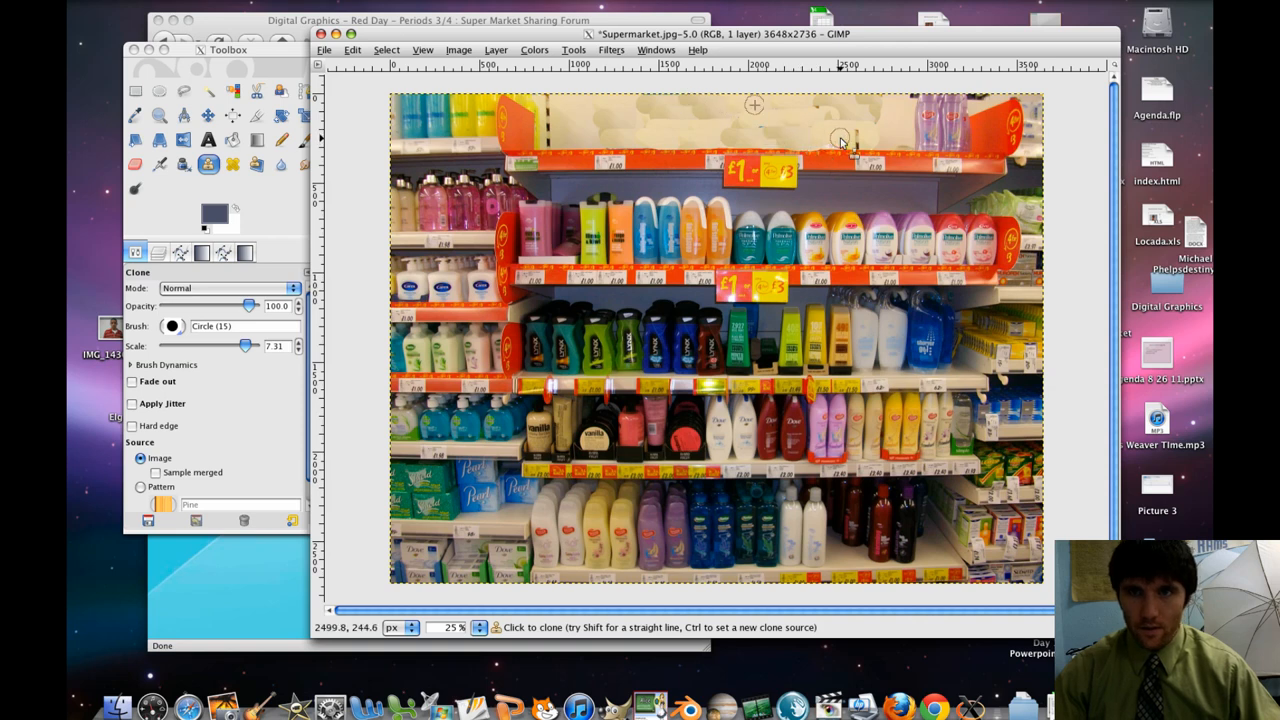
mouse_move(884, 132)
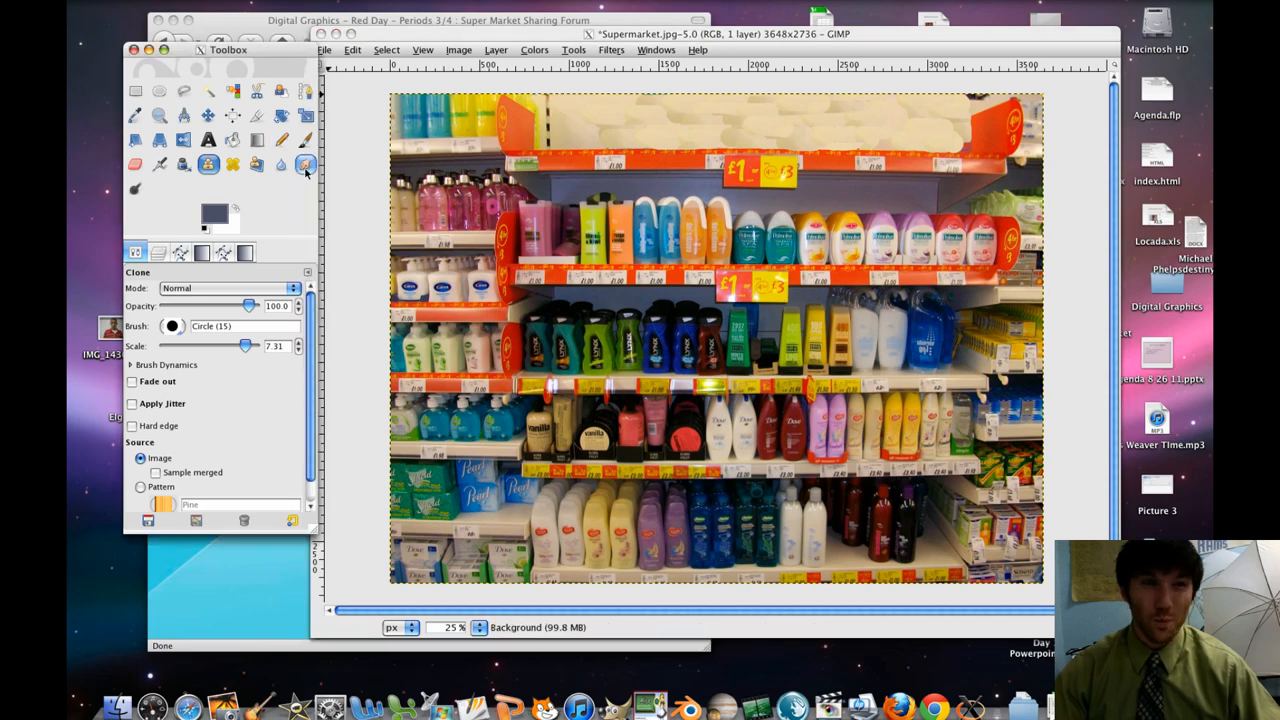
mouse_move(280, 164)
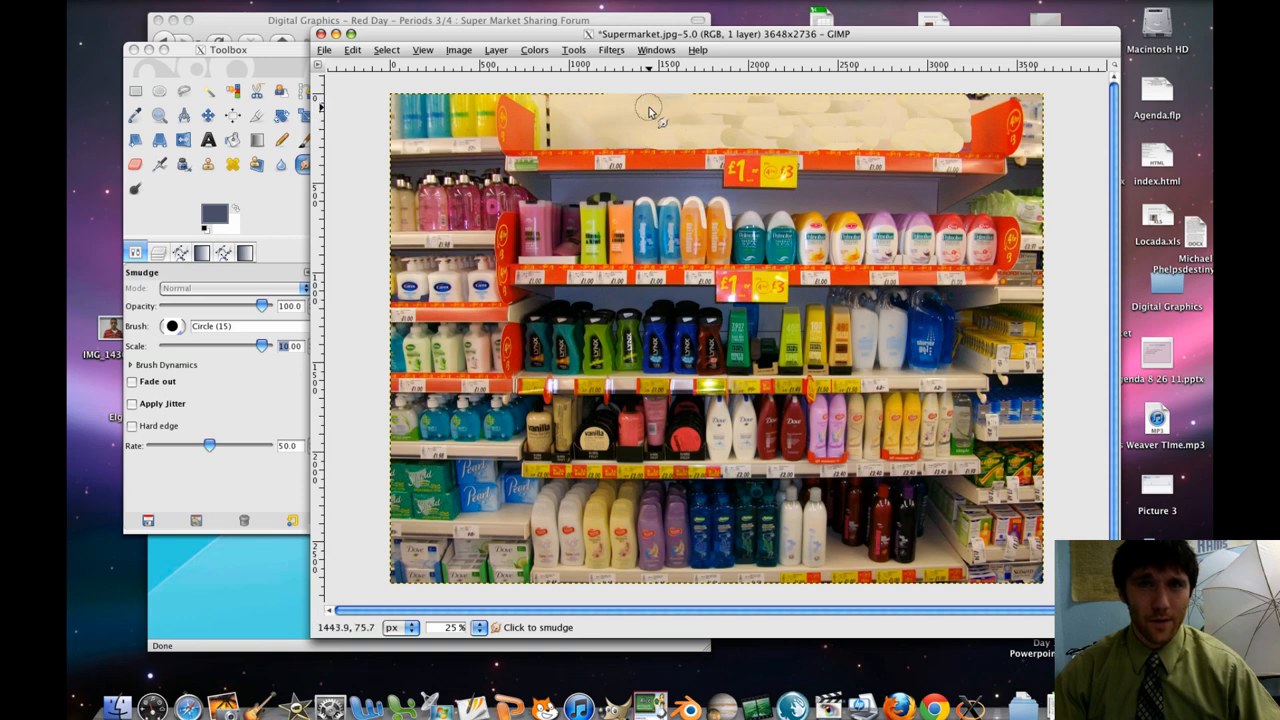
mouse_move(764, 136)
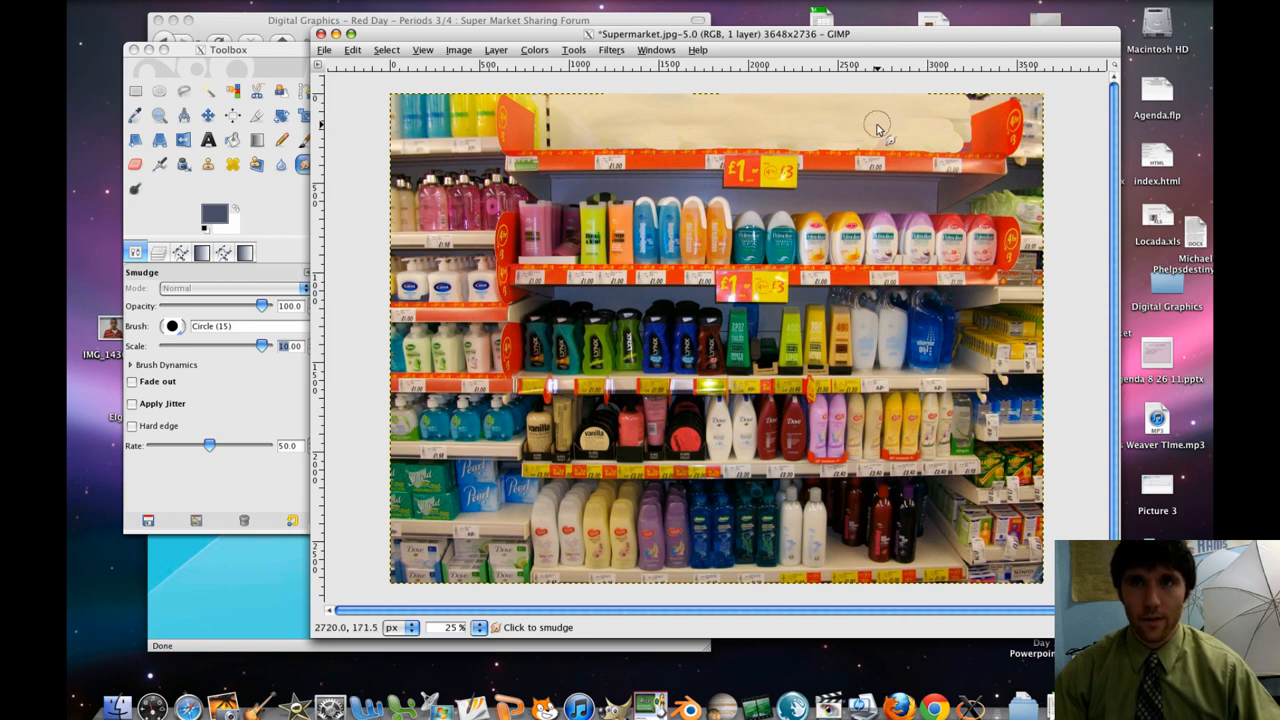
mouse_move(944, 130)
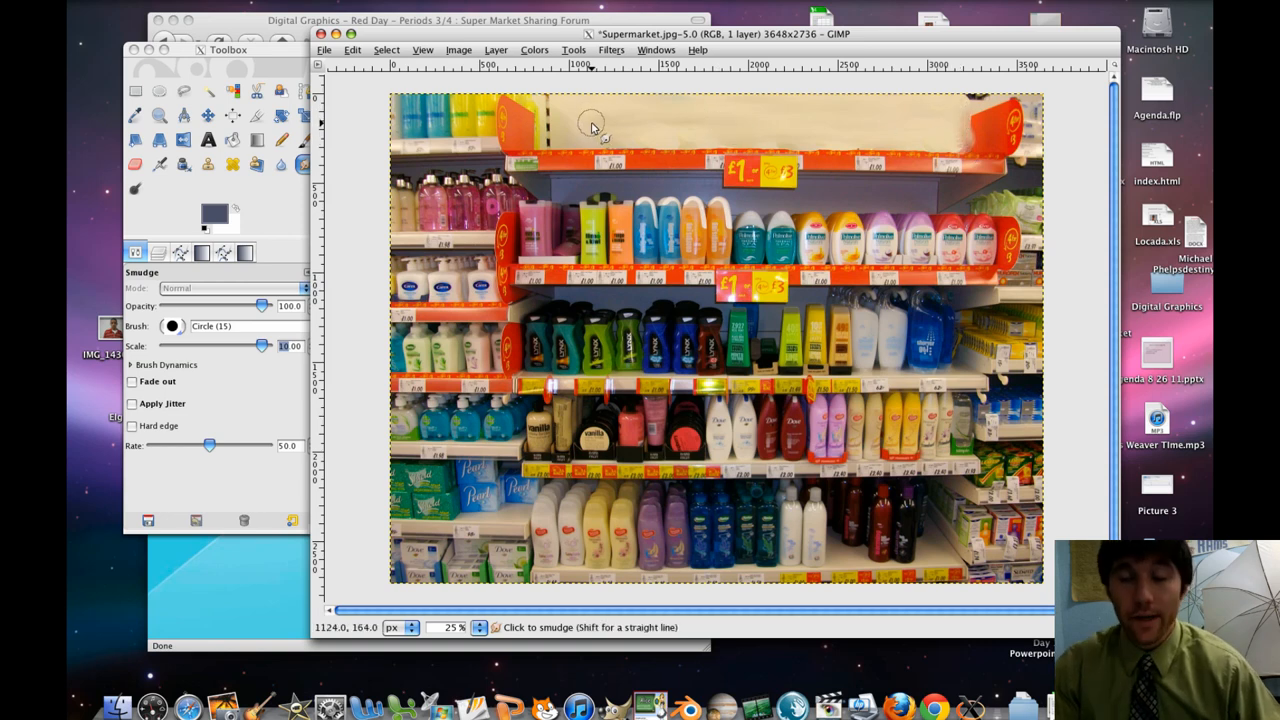
mouse_move(578, 132)
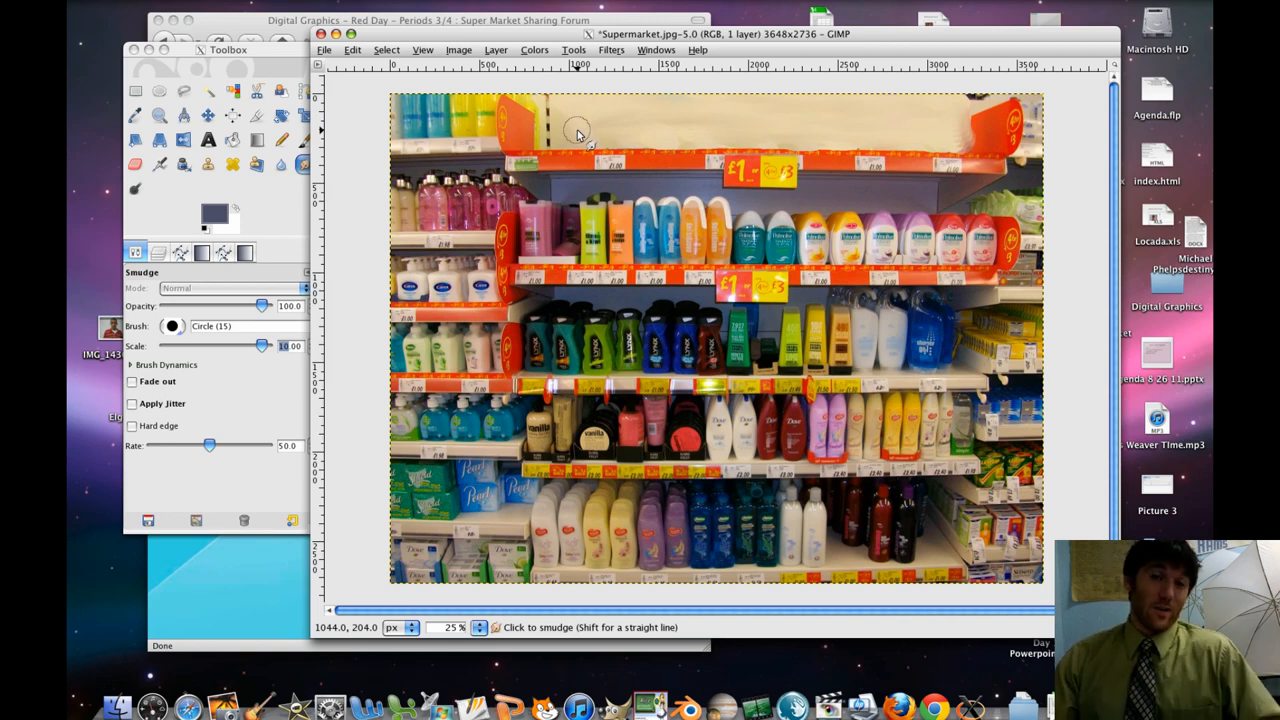
mouse_move(748, 238)
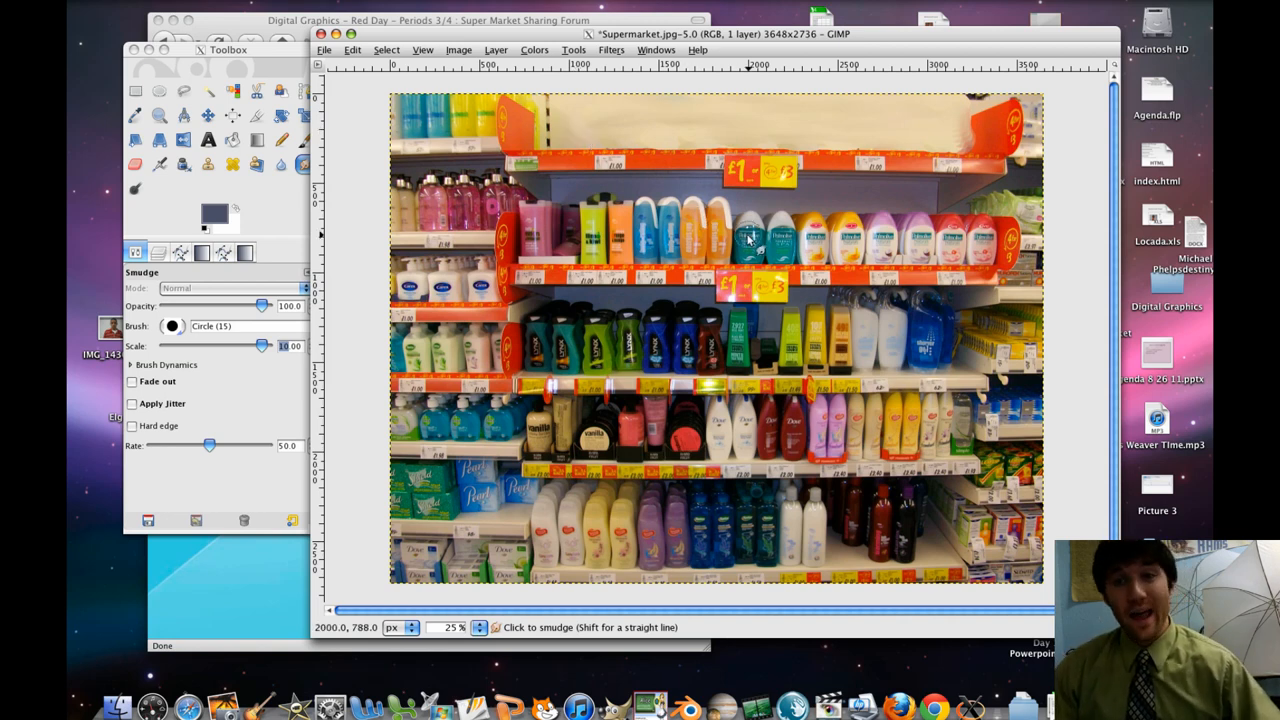
mouse_move(804, 280)
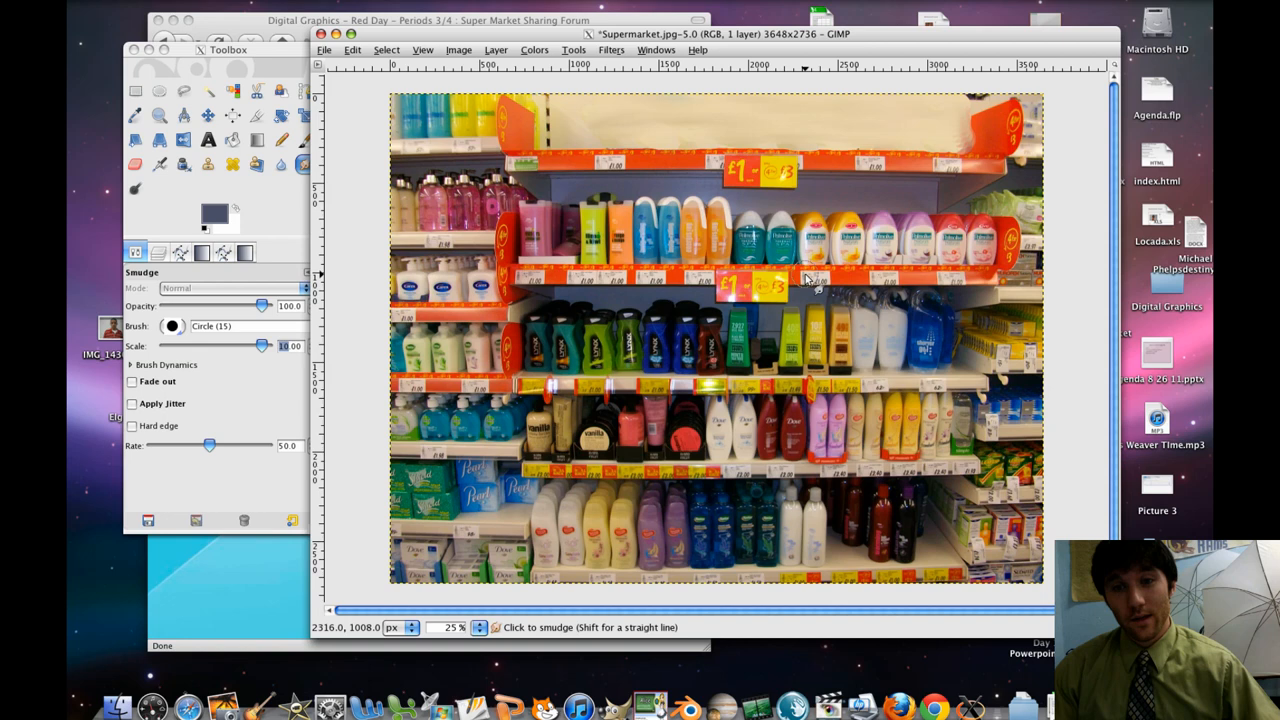
mouse_move(836, 190)
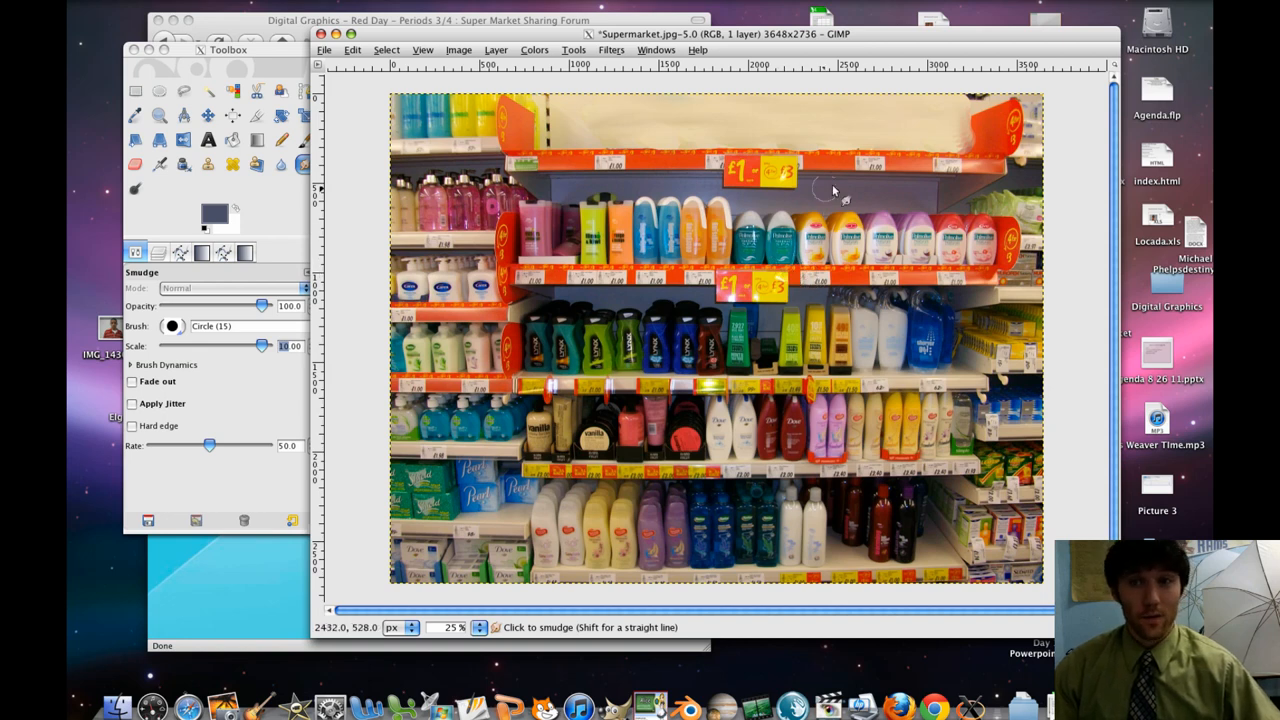
mouse_move(858, 200)
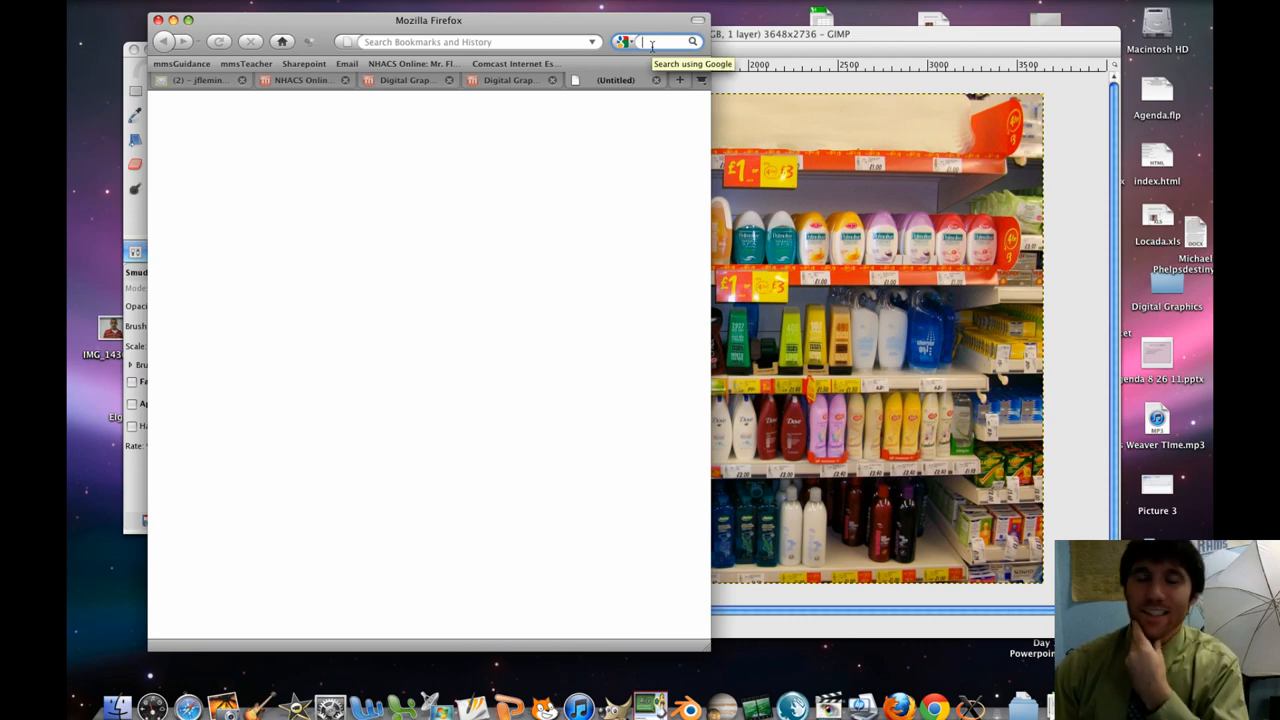
- Search Google Images for 'ecto cooler' and open the Hi-C box picture at full size
text(ed)
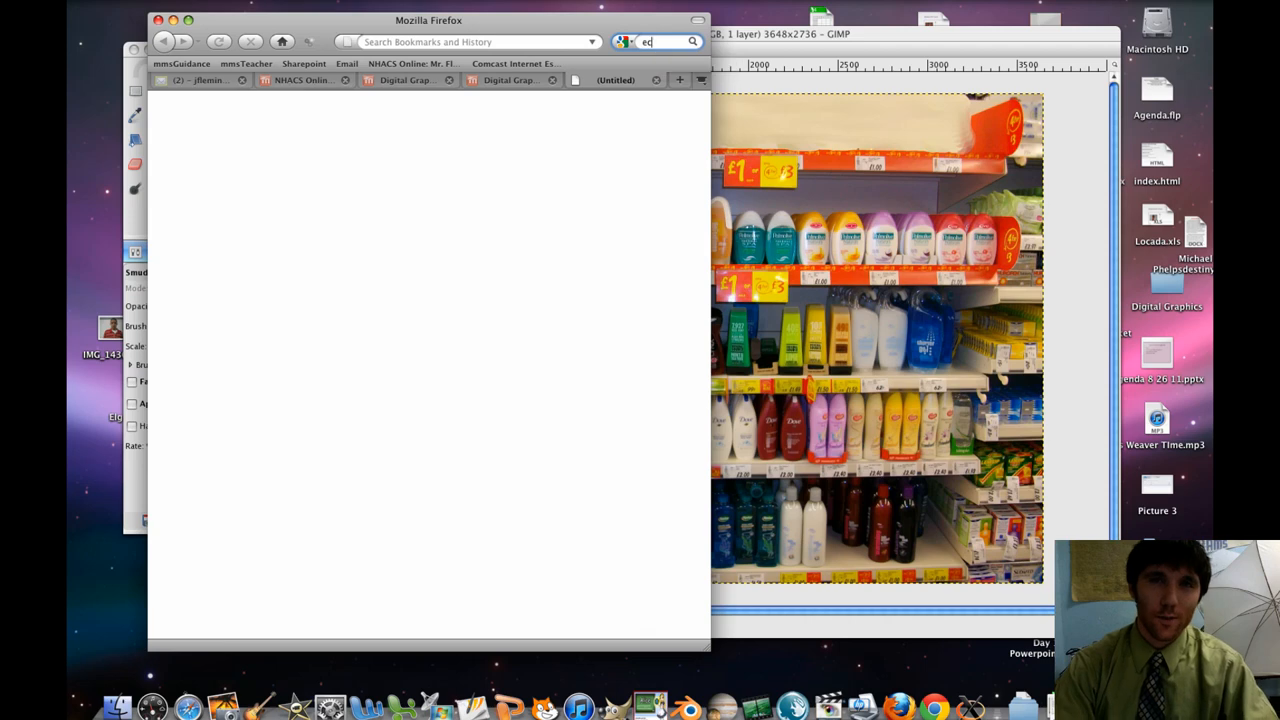
text(ecto cooler)
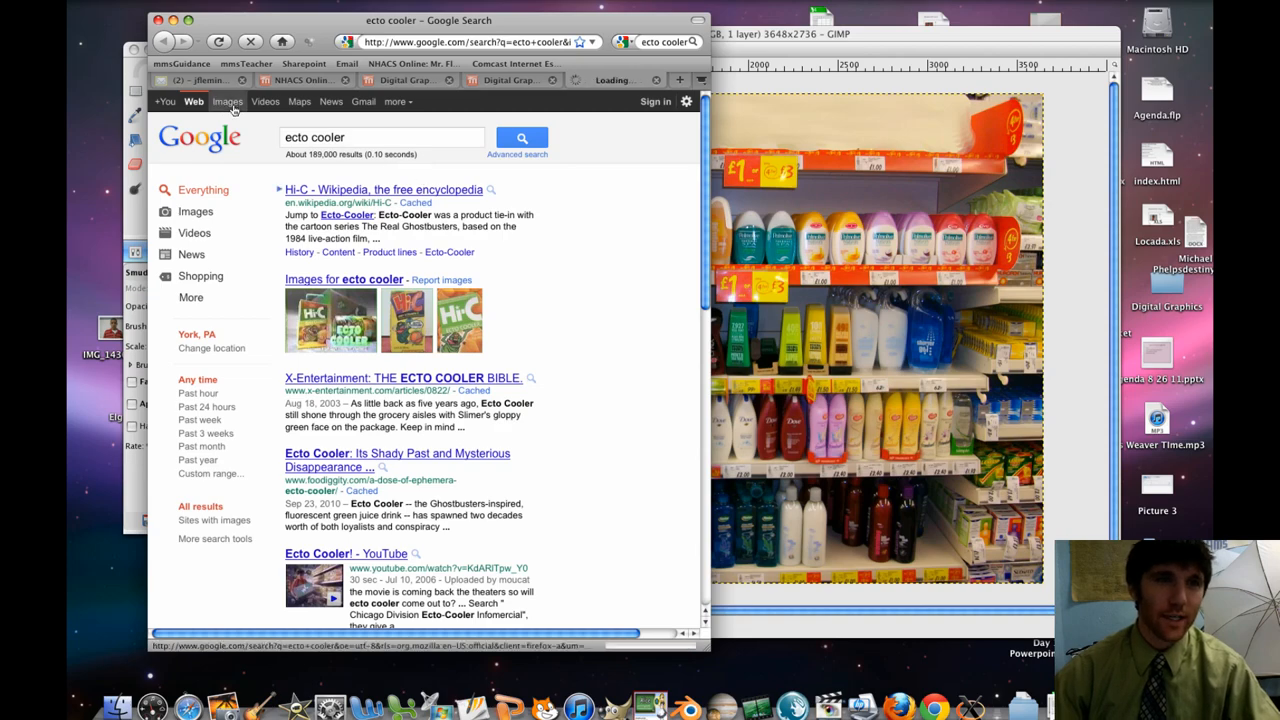
click(228, 100)
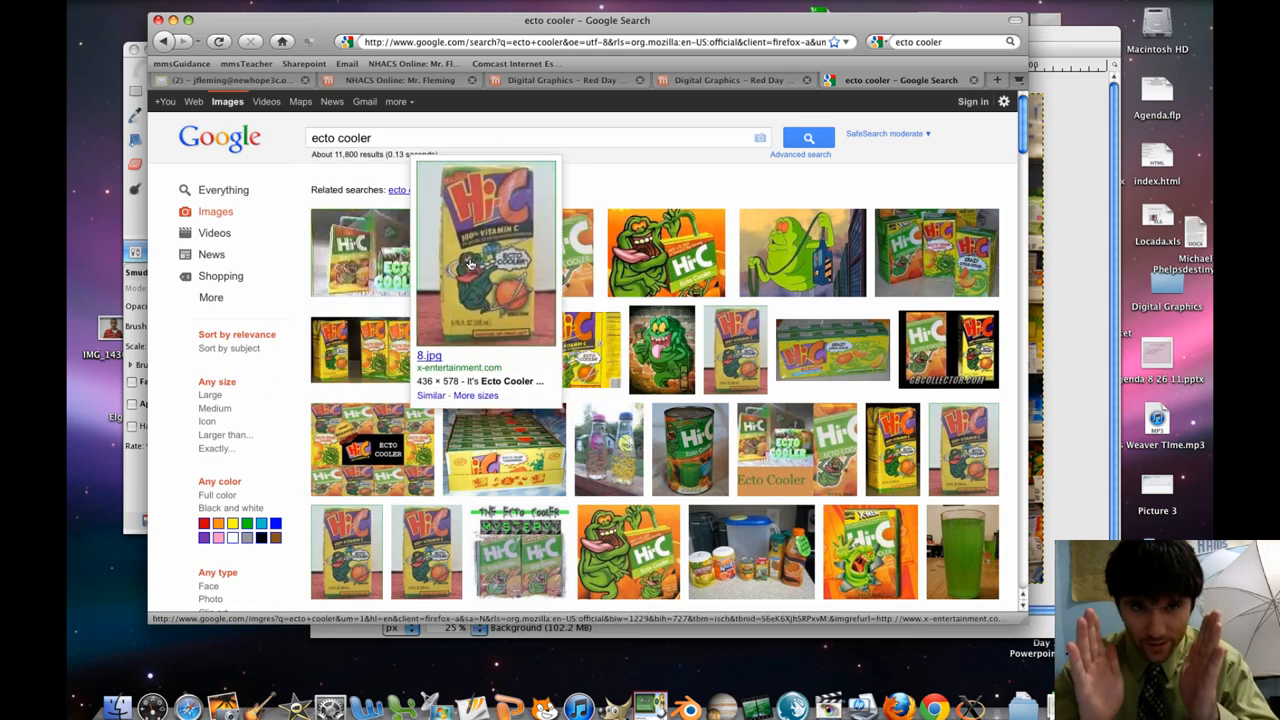
click(470, 264)
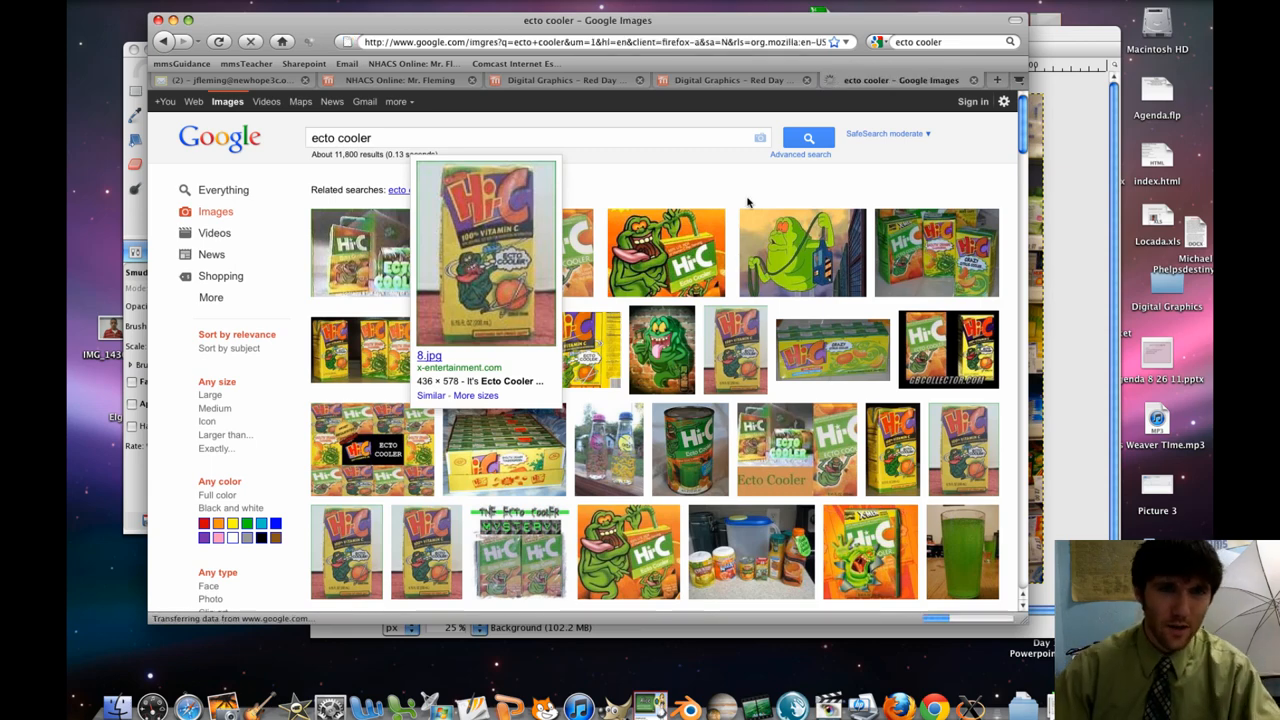
click(488, 250)
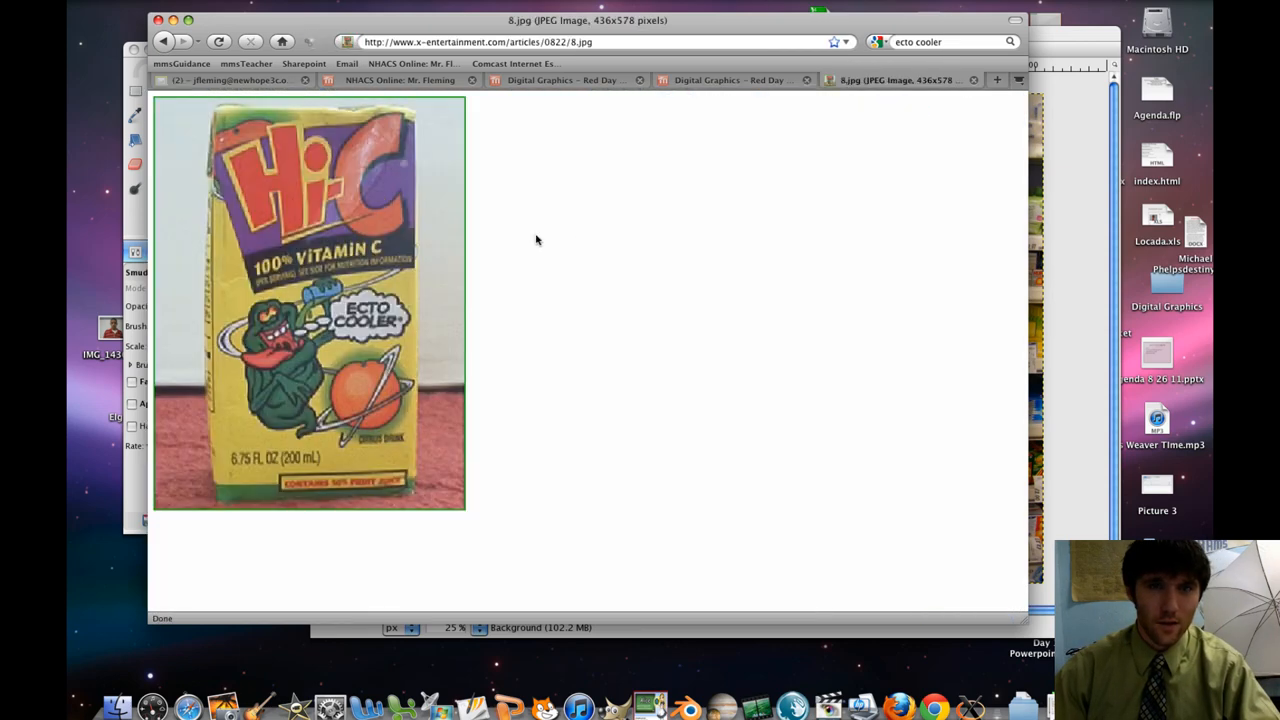
right_click(310, 276)
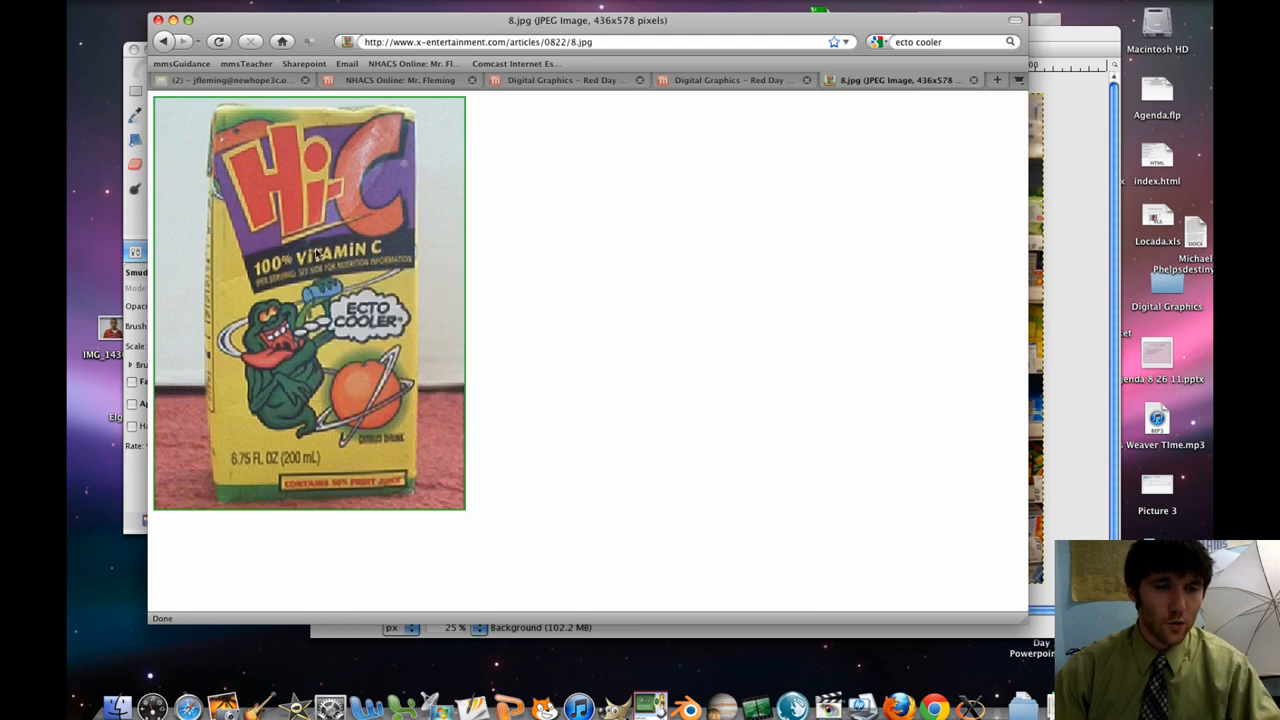
click(164, 40)
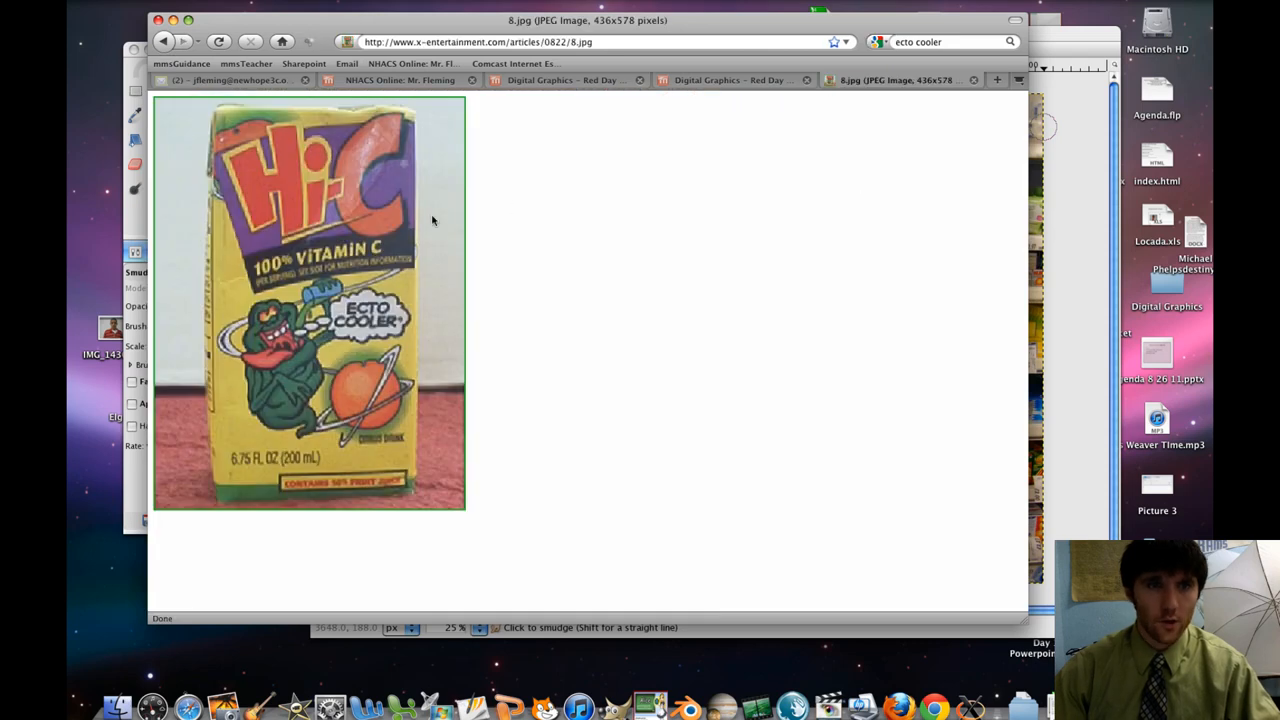
mouse_move(428, 270)
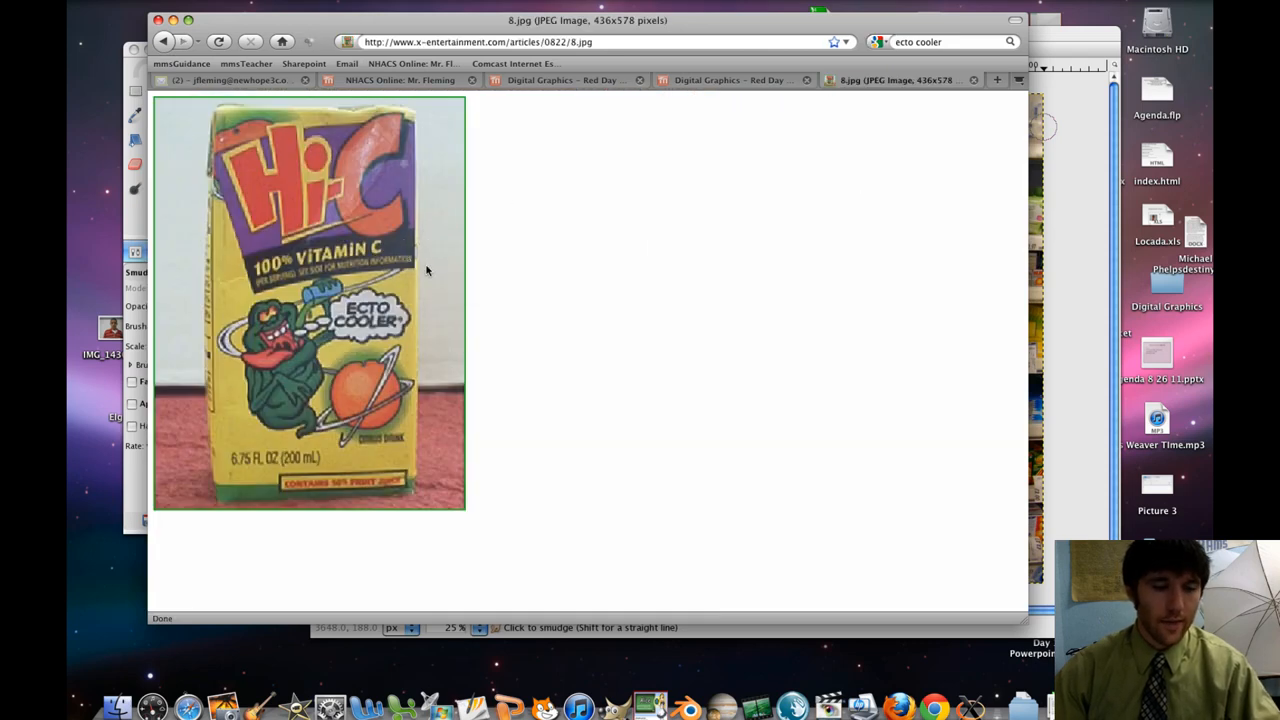
mouse_move(588, 308)
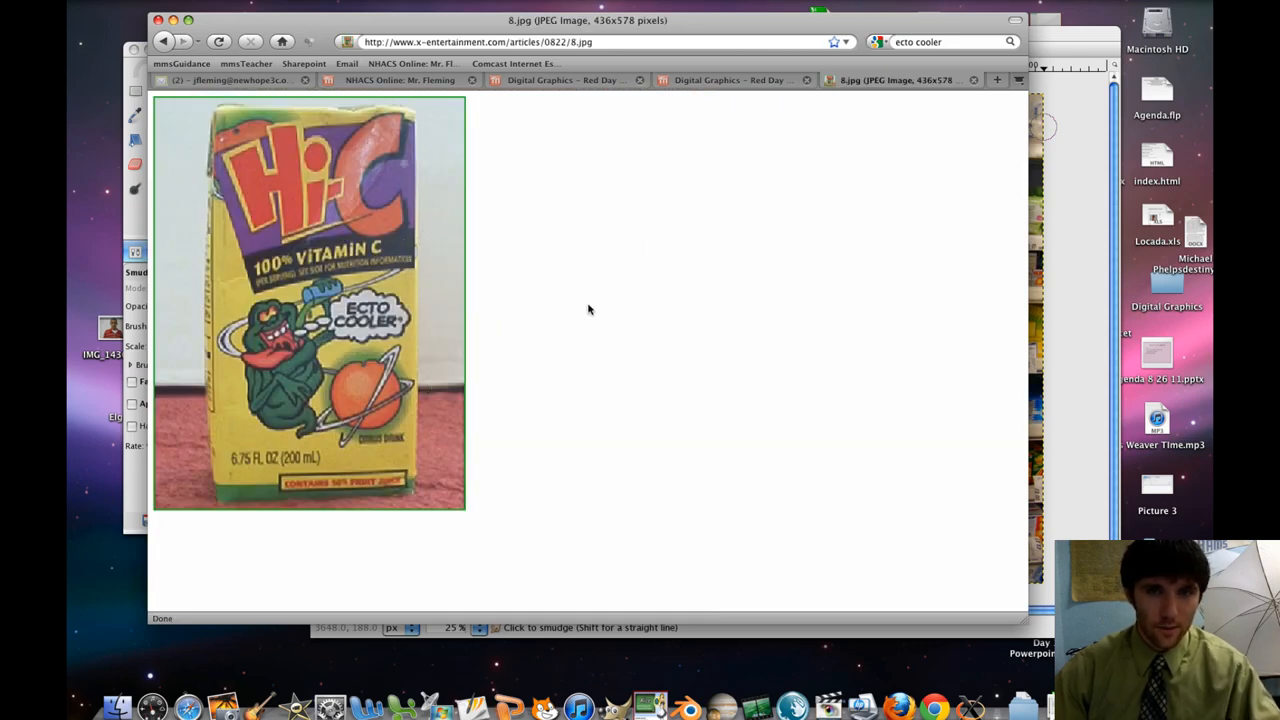
mouse_move(756, 264)
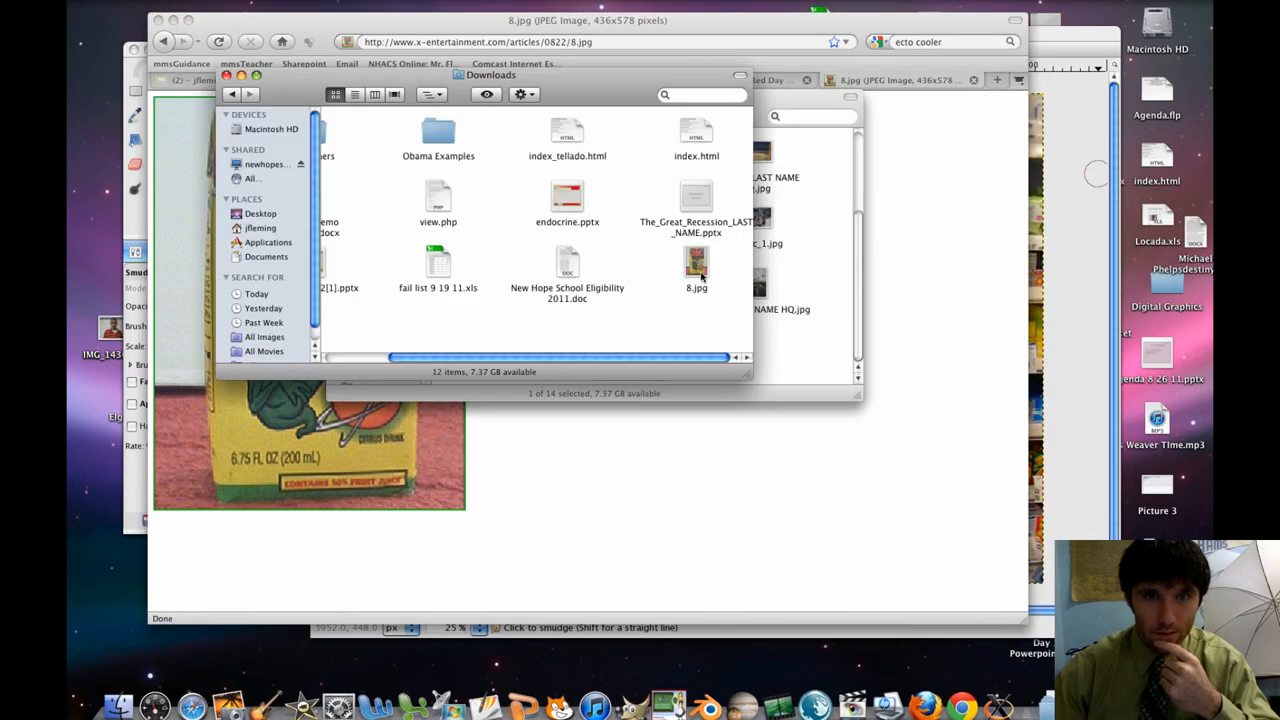
- Open the downloaded Hi-C box image 8.jpg from Downloads in GIMP
click(696, 264)
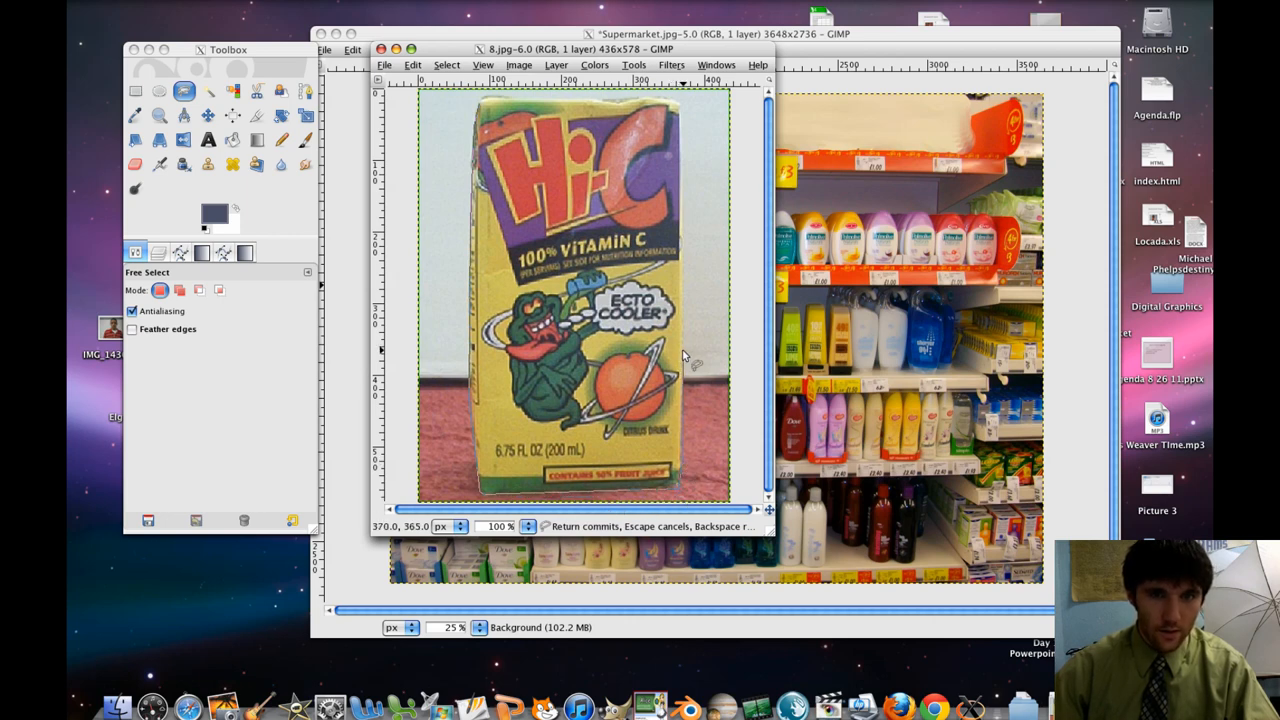
- Trace a freehand selection around the Hi-C box in 8.jpg and copy it
drag(684, 356, 690, 120)
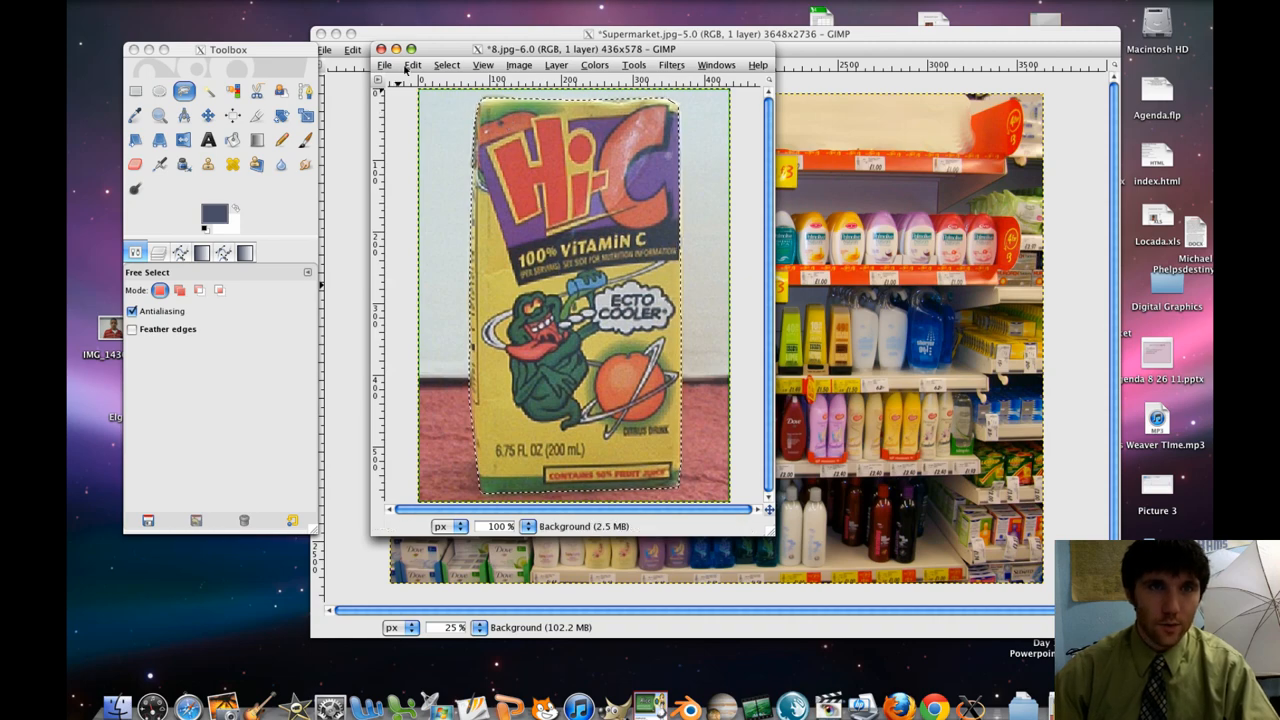
click(412, 64)
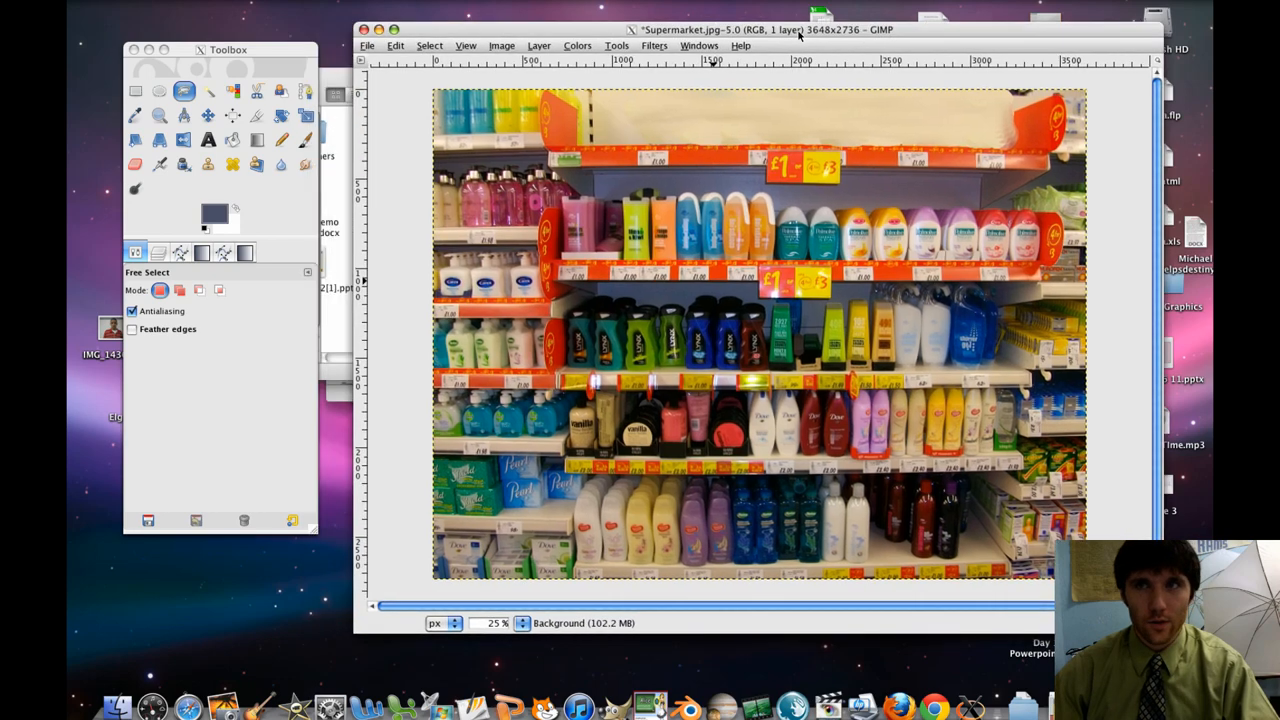
- Paste the Hi-C box into the supermarket photo as a new layer and move it toward the top shelf
click(396, 44)
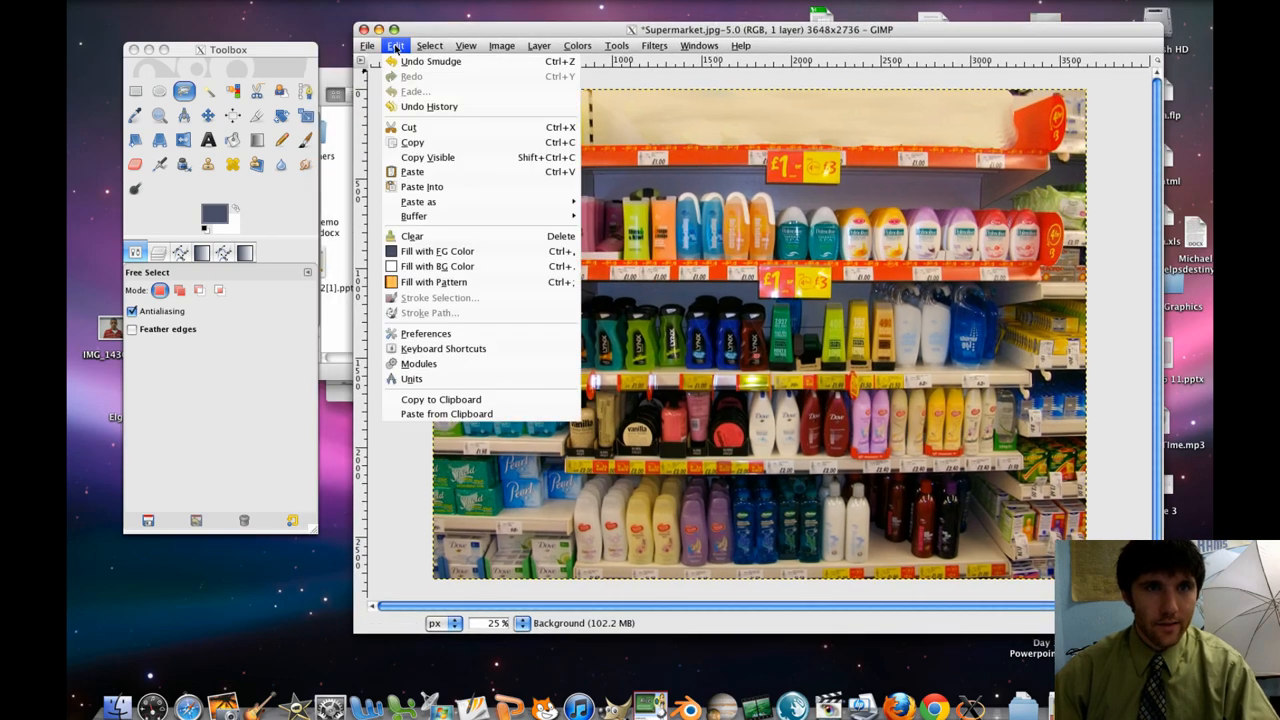
click(412, 172)
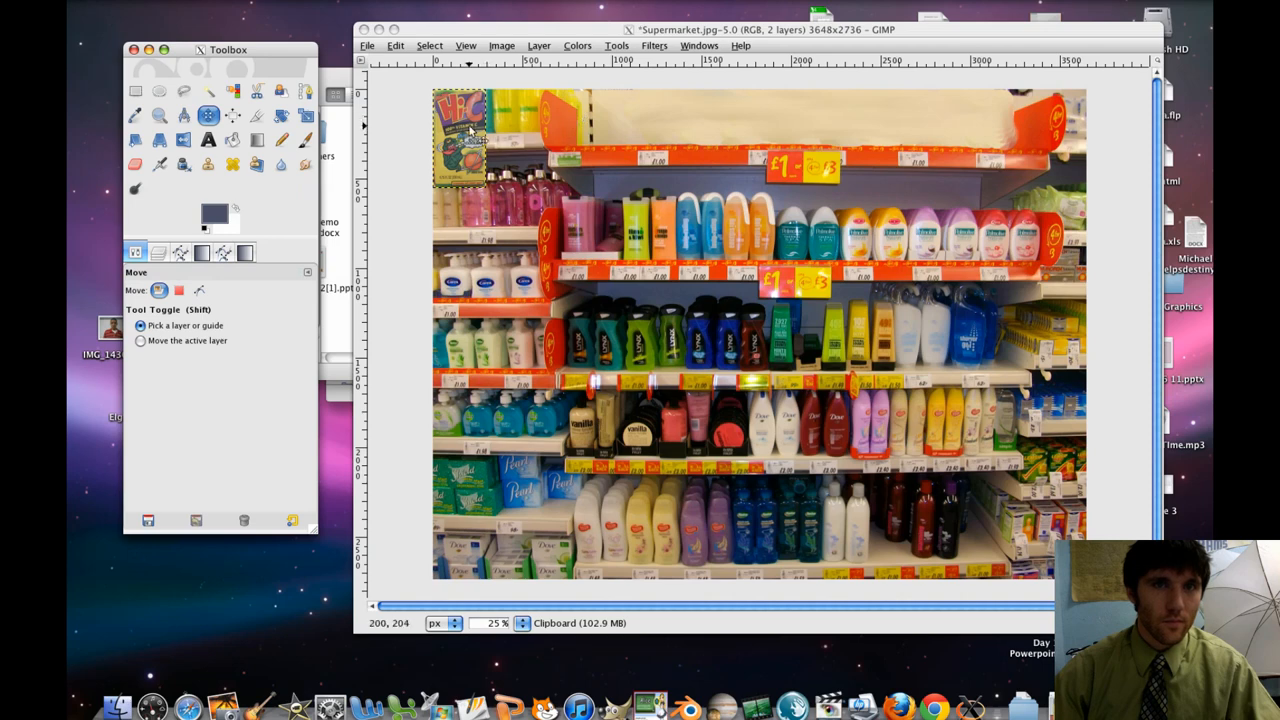
drag(460, 140, 620, 120)
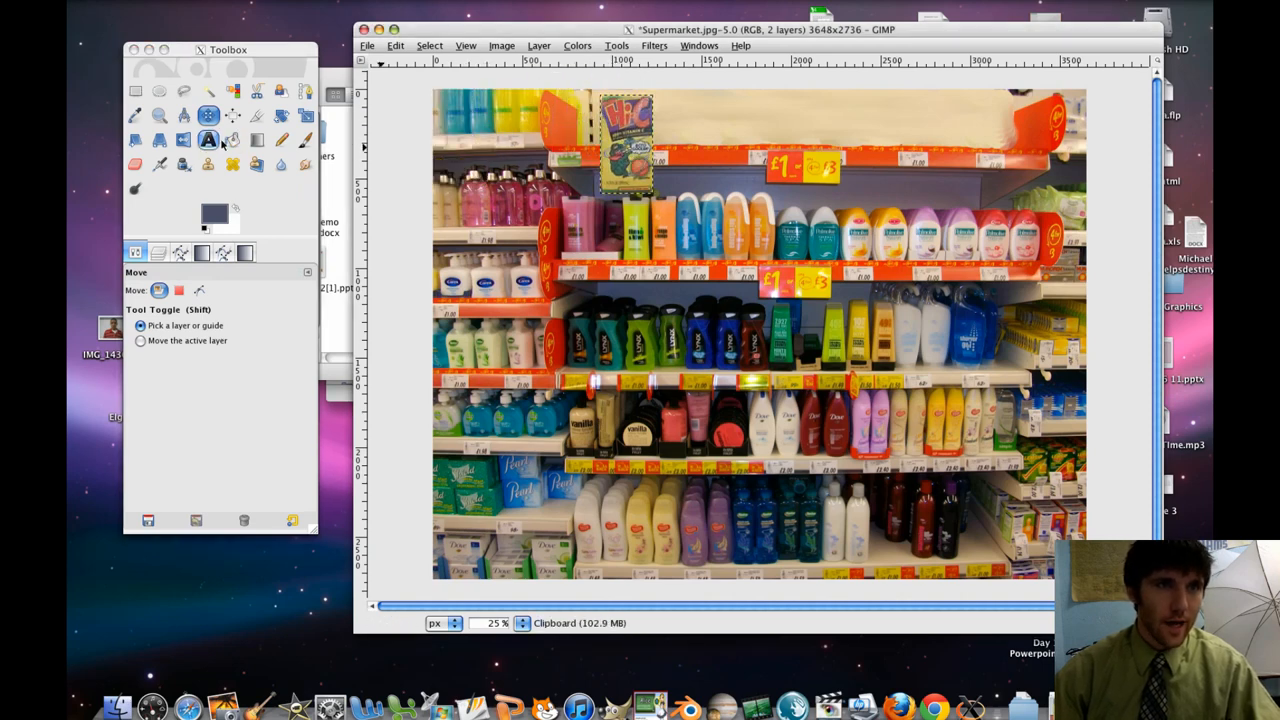
- Scale the pasted Hi-C box to width 209 and place it on the top shelf
click(306, 114)
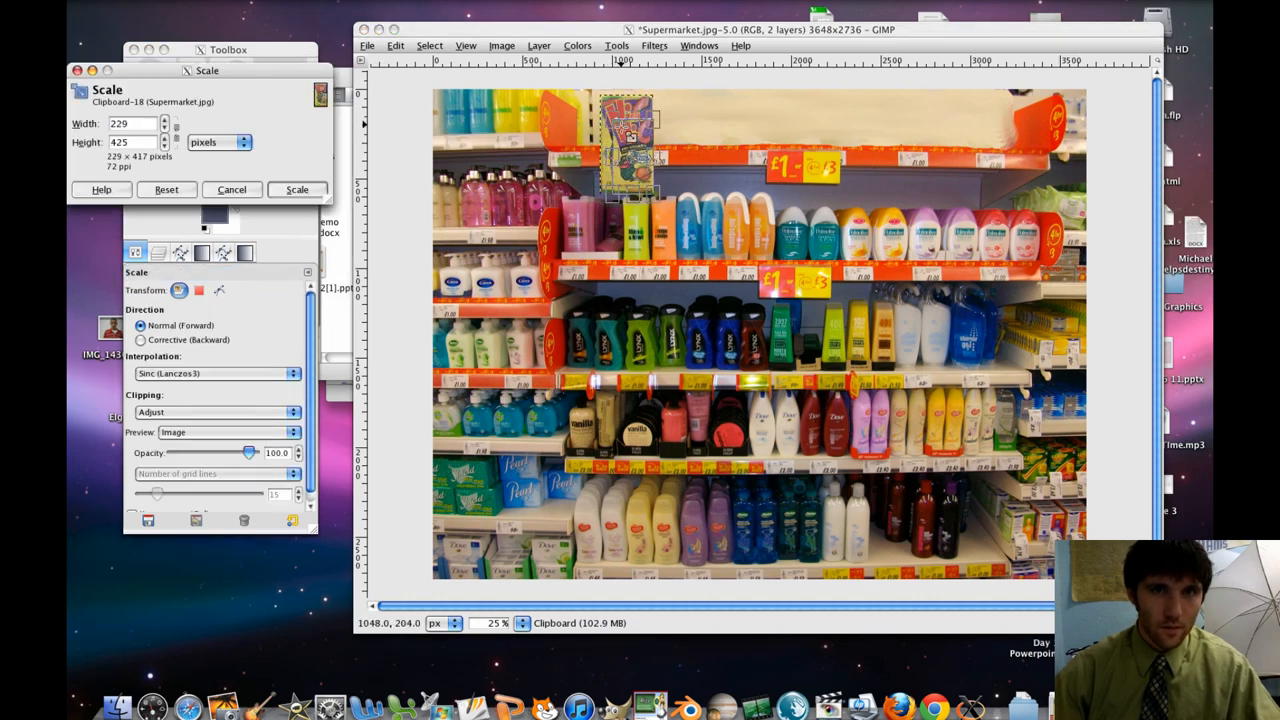
text(209)
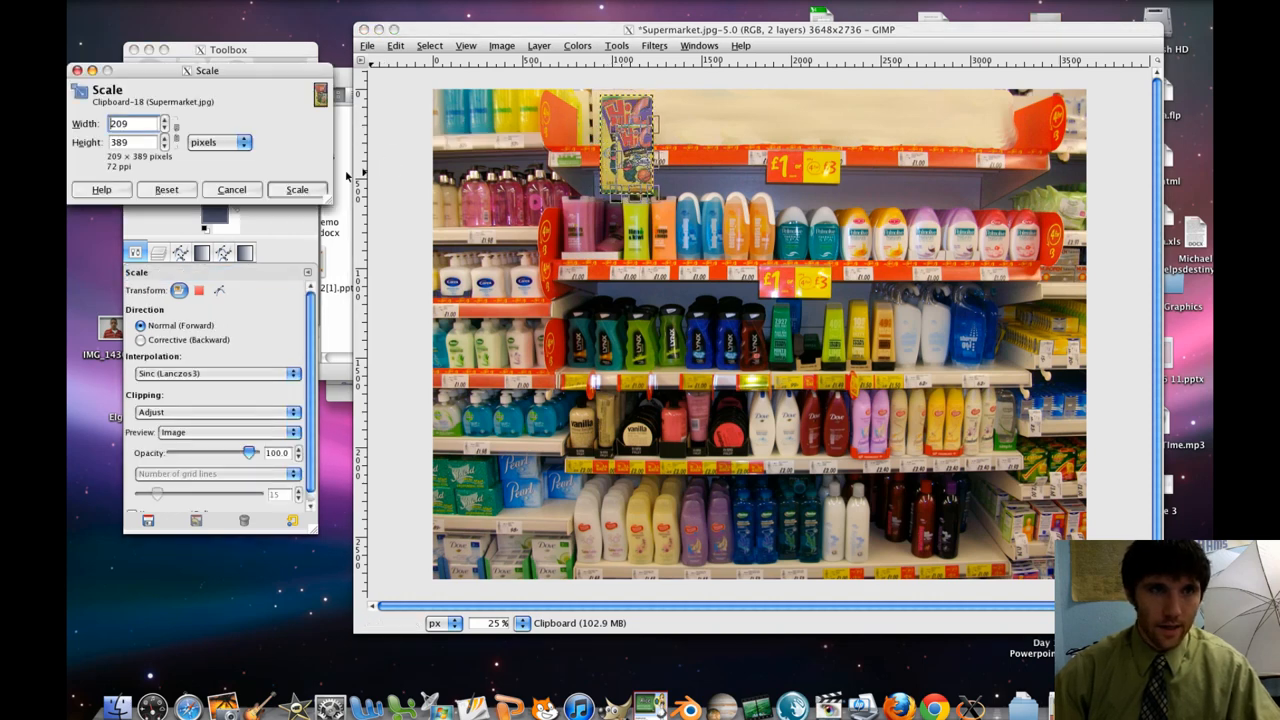
click(296, 188)
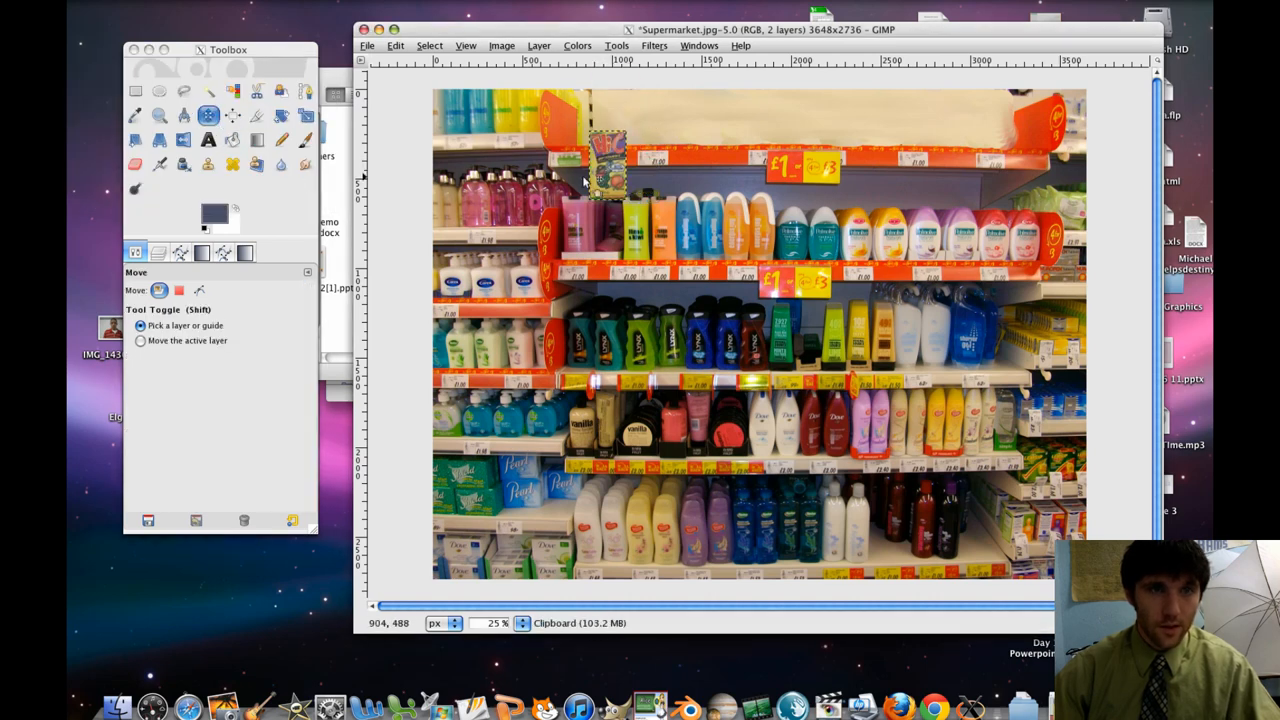
click(306, 114)
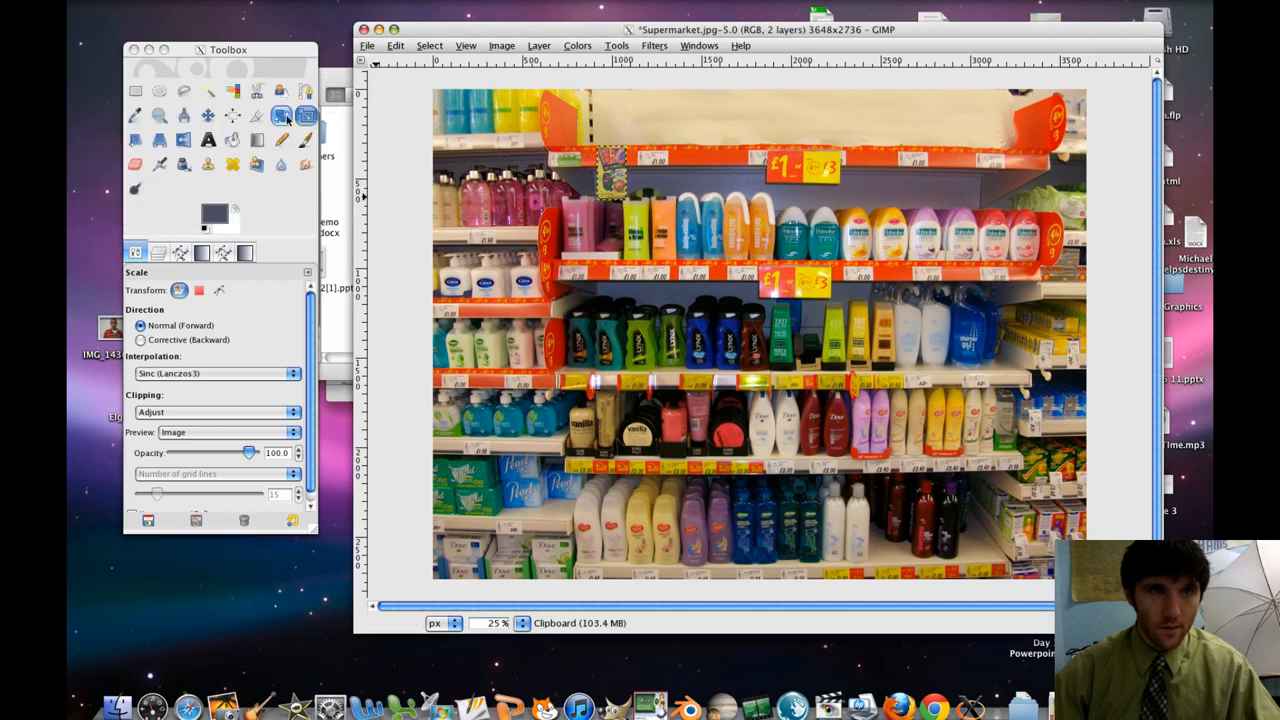
click(208, 116)
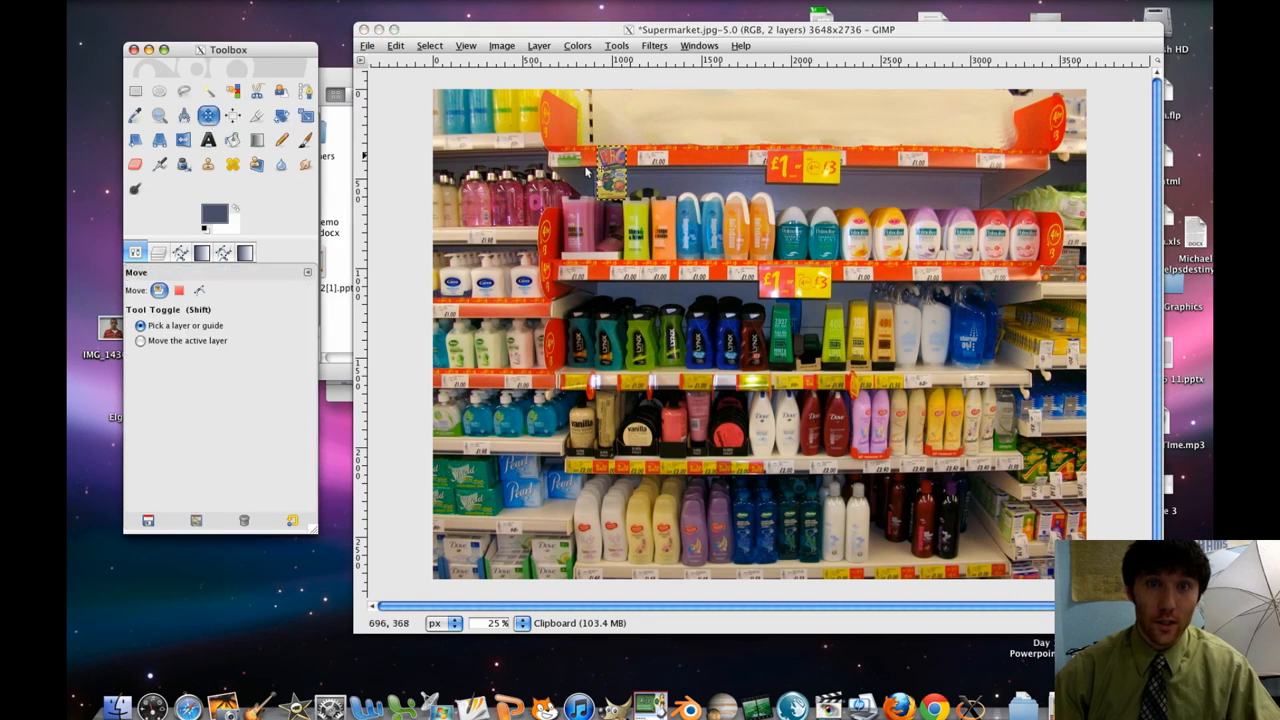
drag(610, 176, 604, 114)
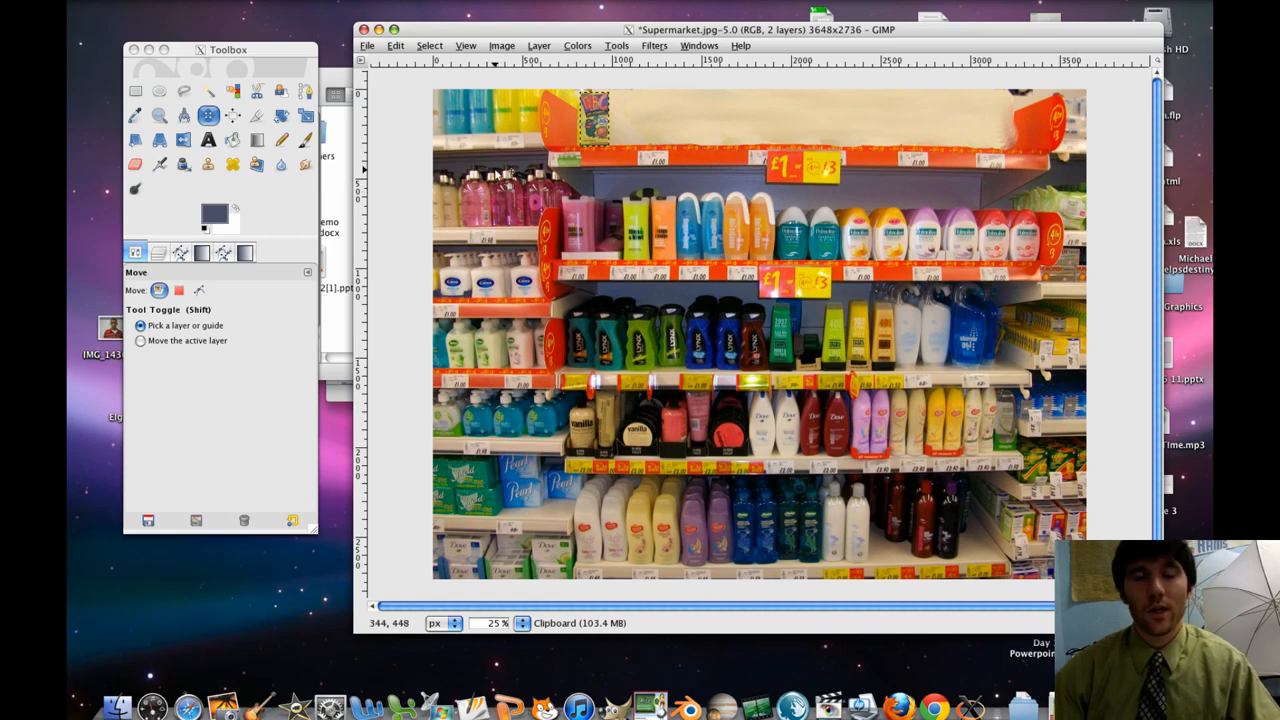
mouse_move(476, 242)
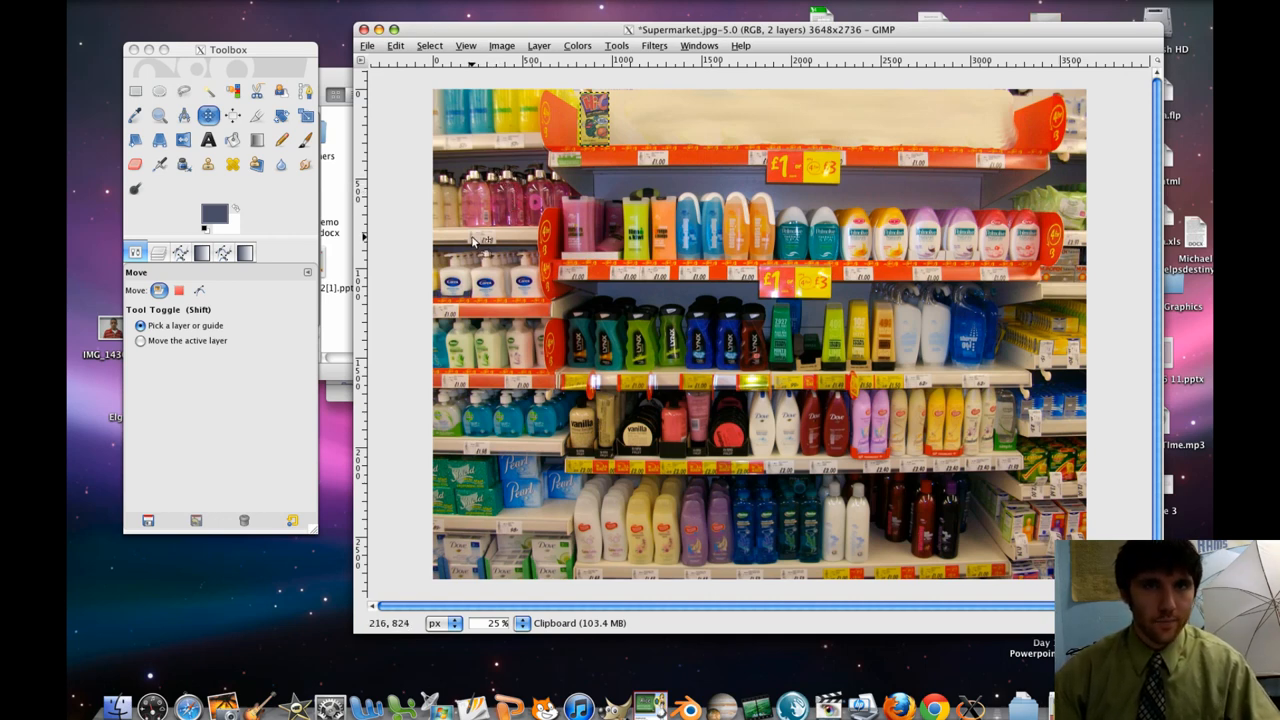
mouse_move(470, 244)
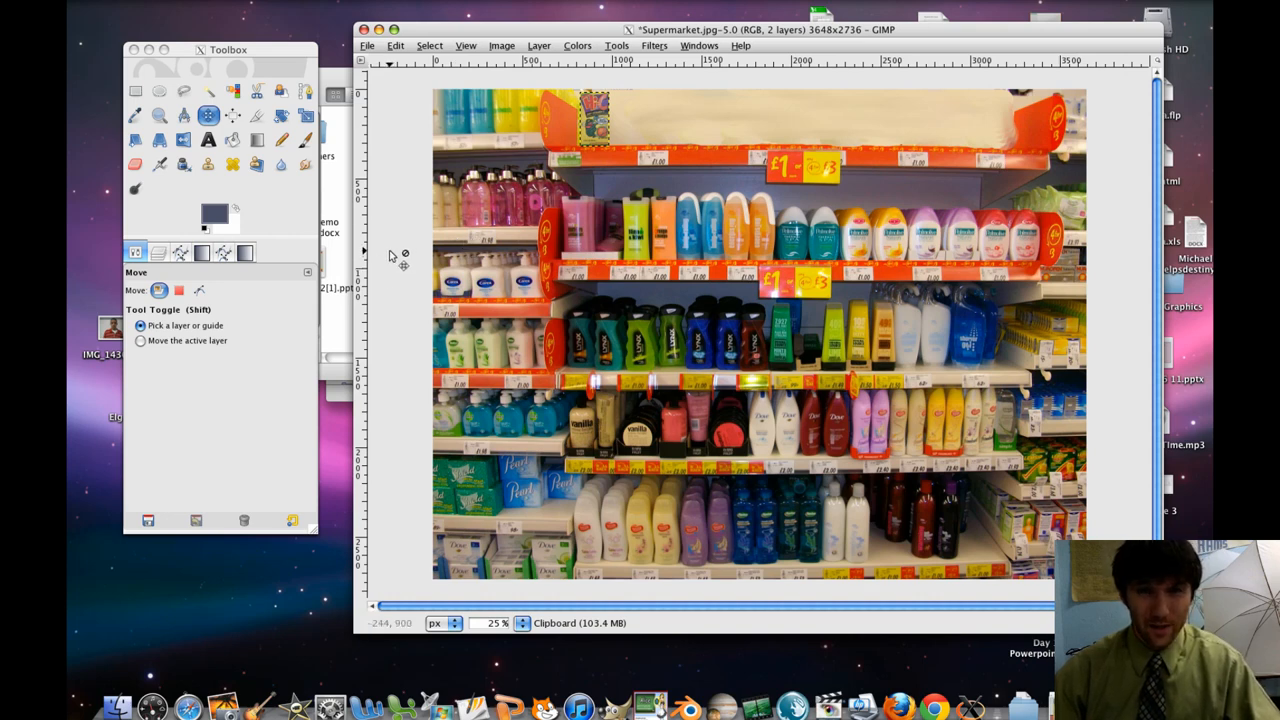
mouse_move(176, 256)
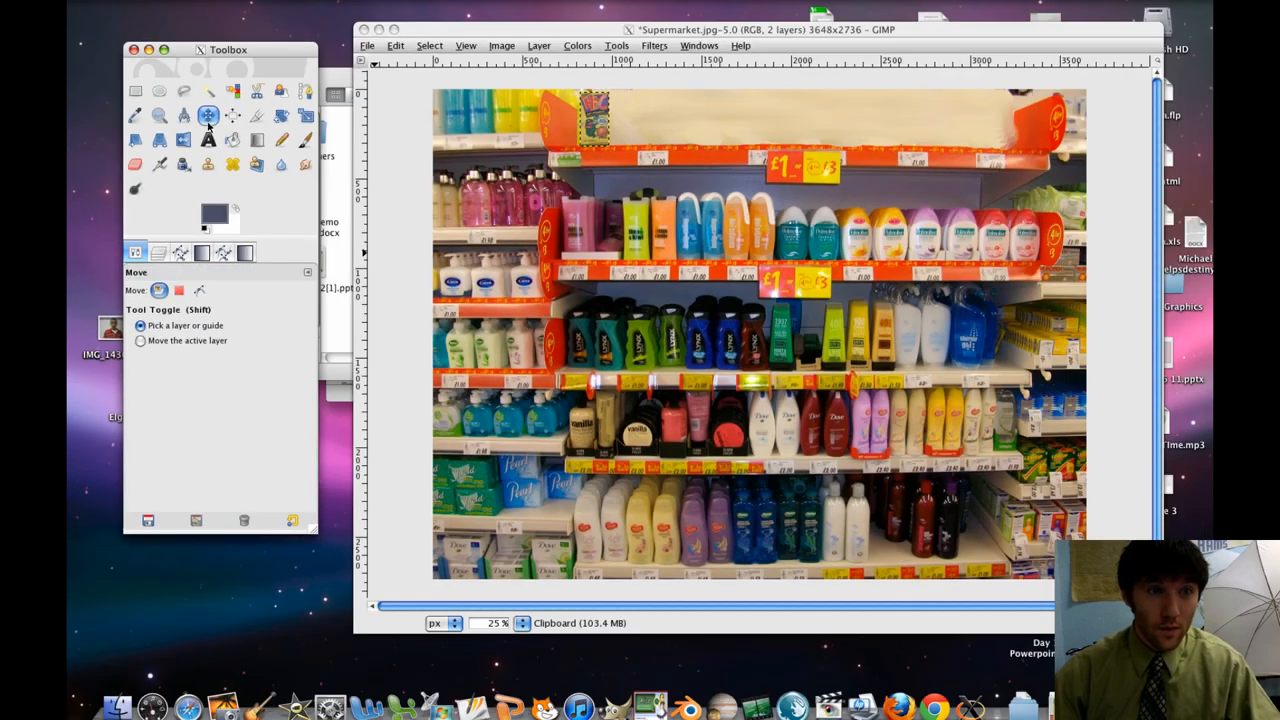
mouse_move(308, 272)
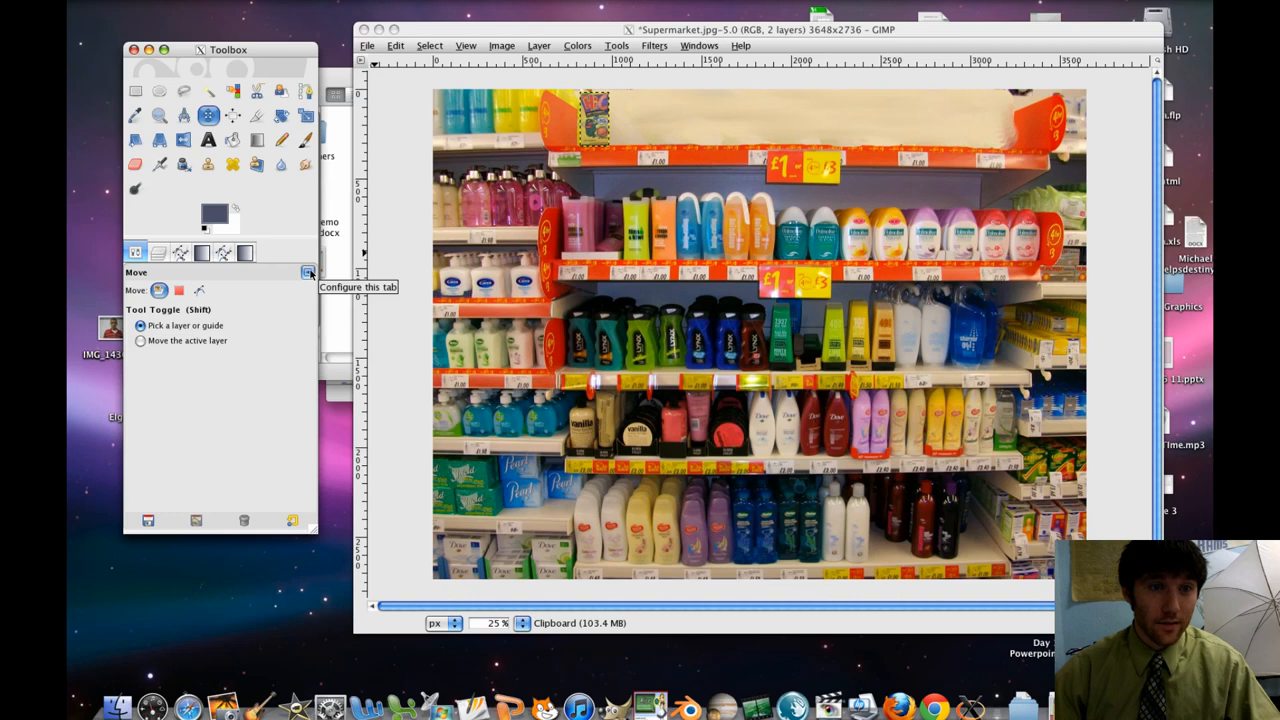
- Add the Layers tab, duplicate the Clipboard box layer and move the copy along the top shelf
click(308, 272)
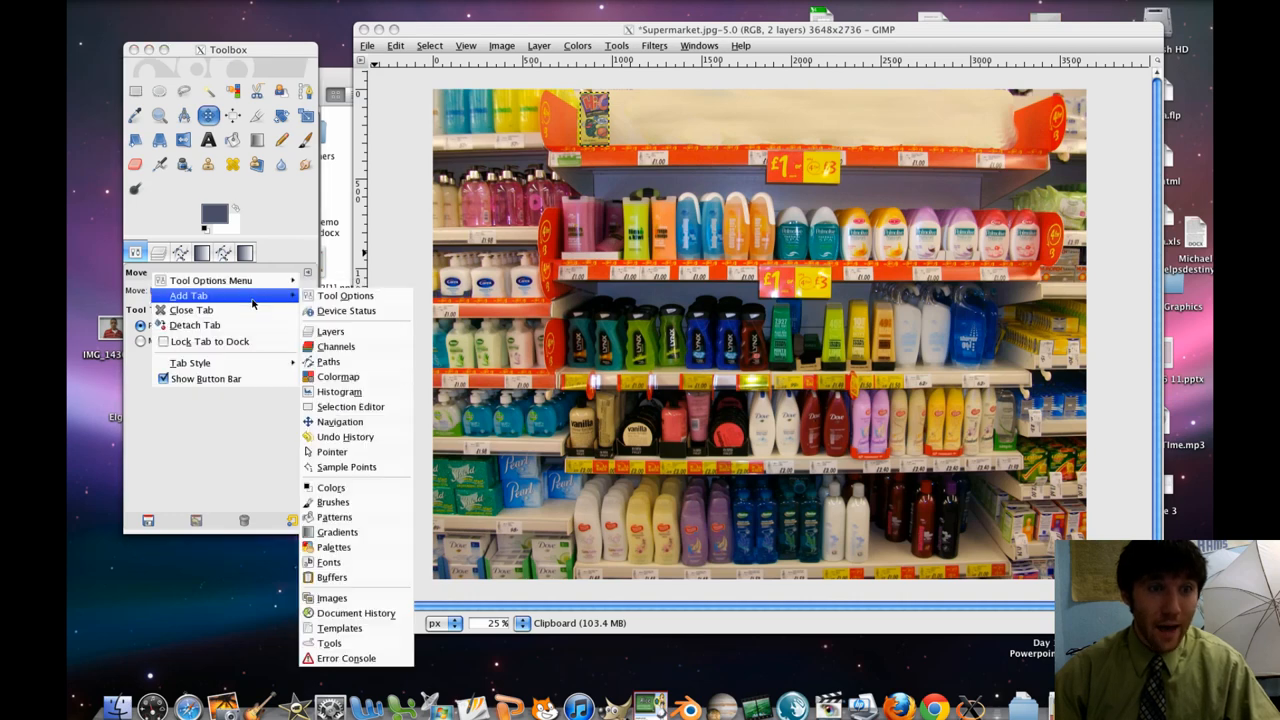
click(330, 332)
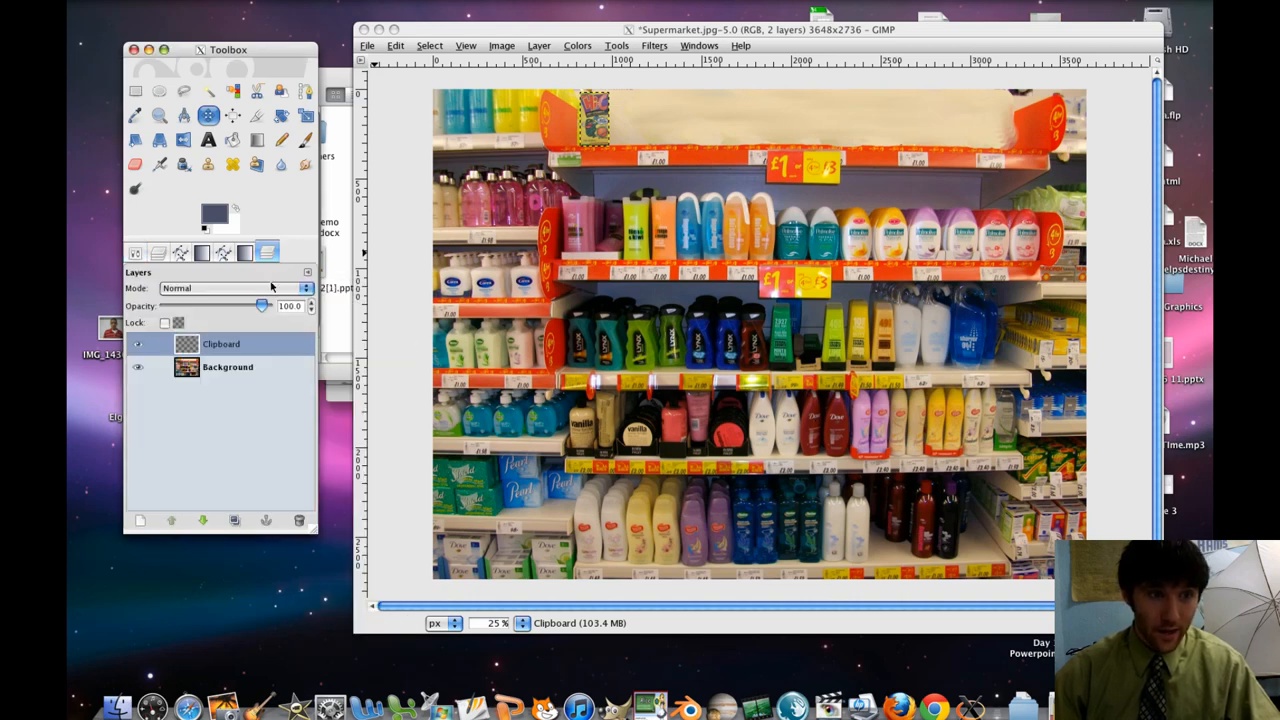
click(220, 344)
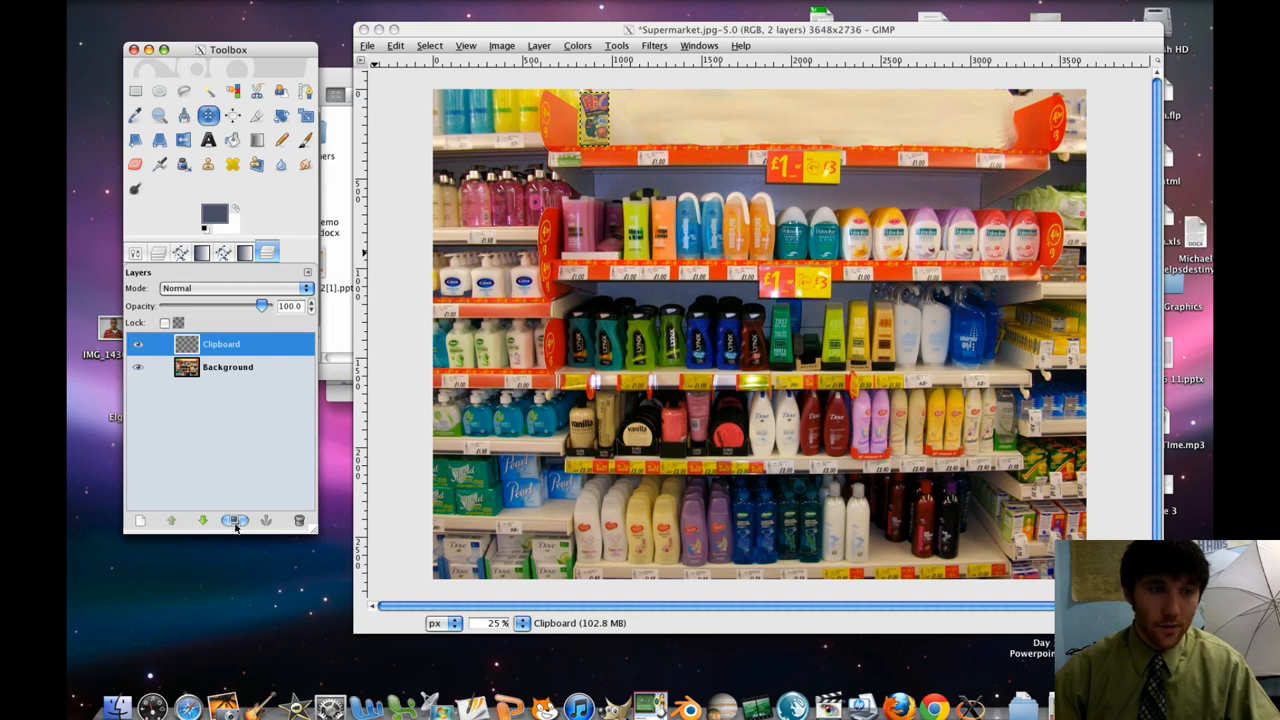
mouse_move(236, 520)
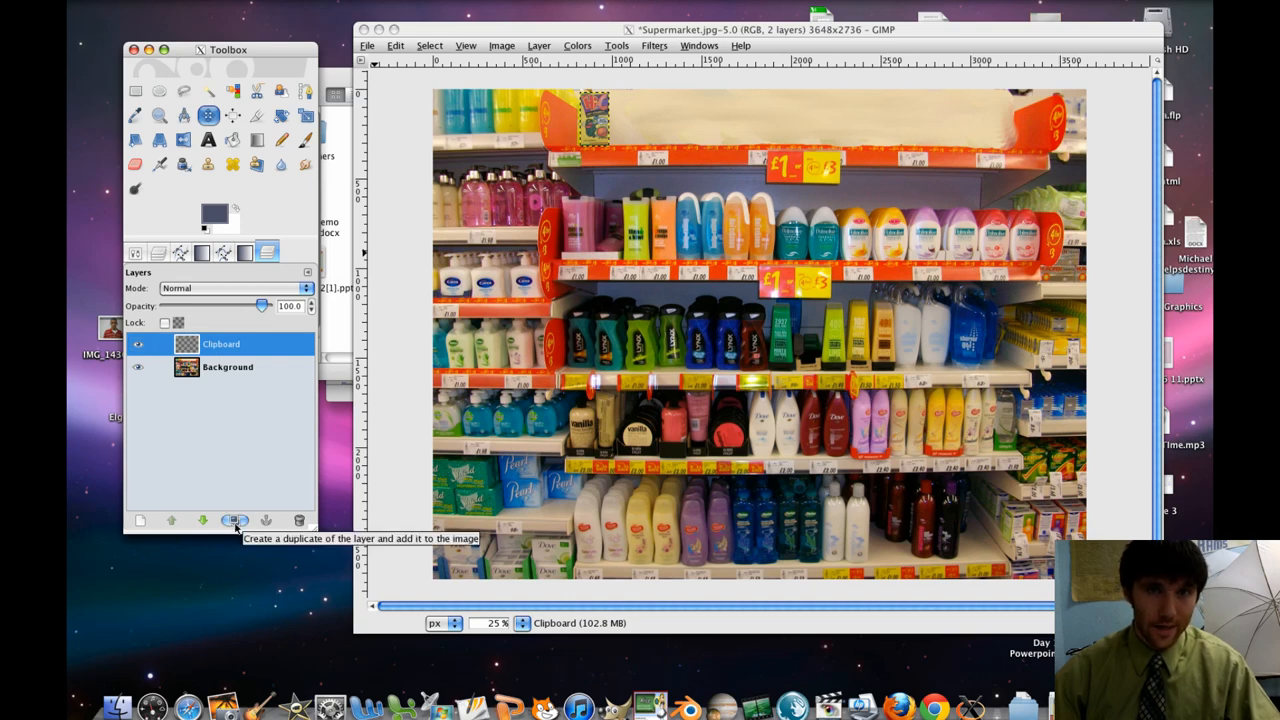
click(236, 520)
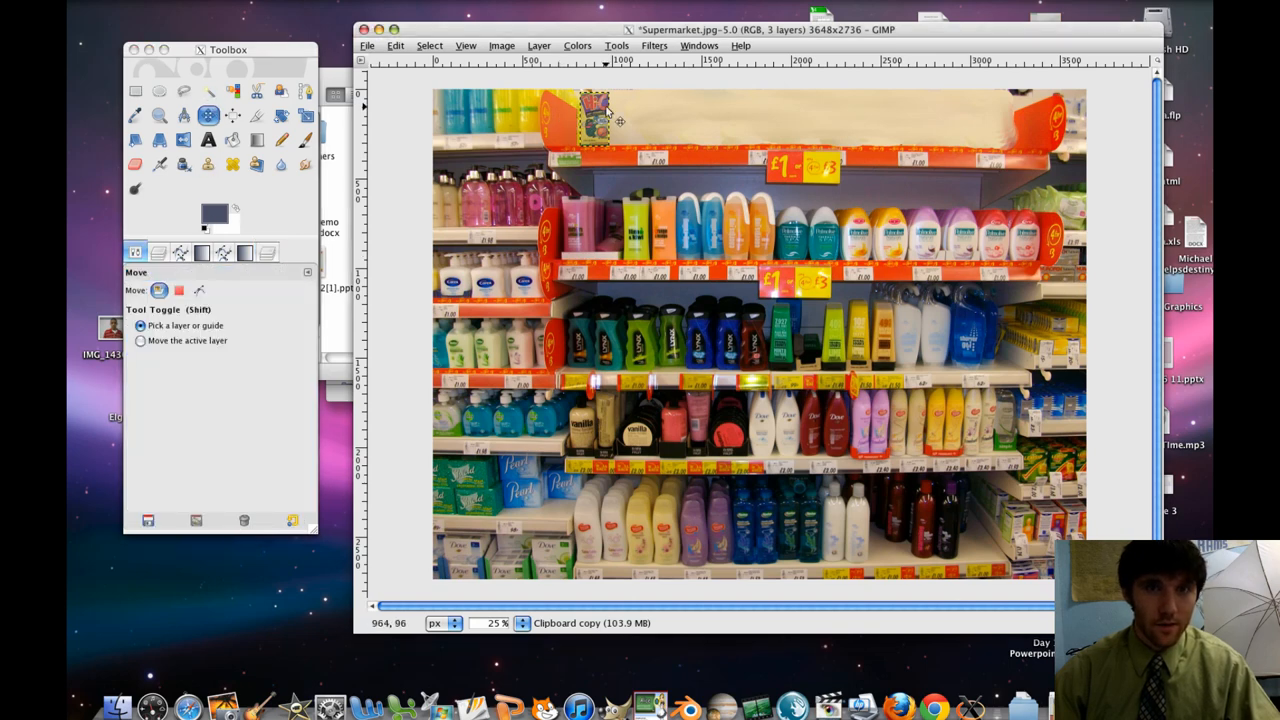
drag(592, 120, 628, 120)
text(supermarket LAST NAME HQ.jpg)
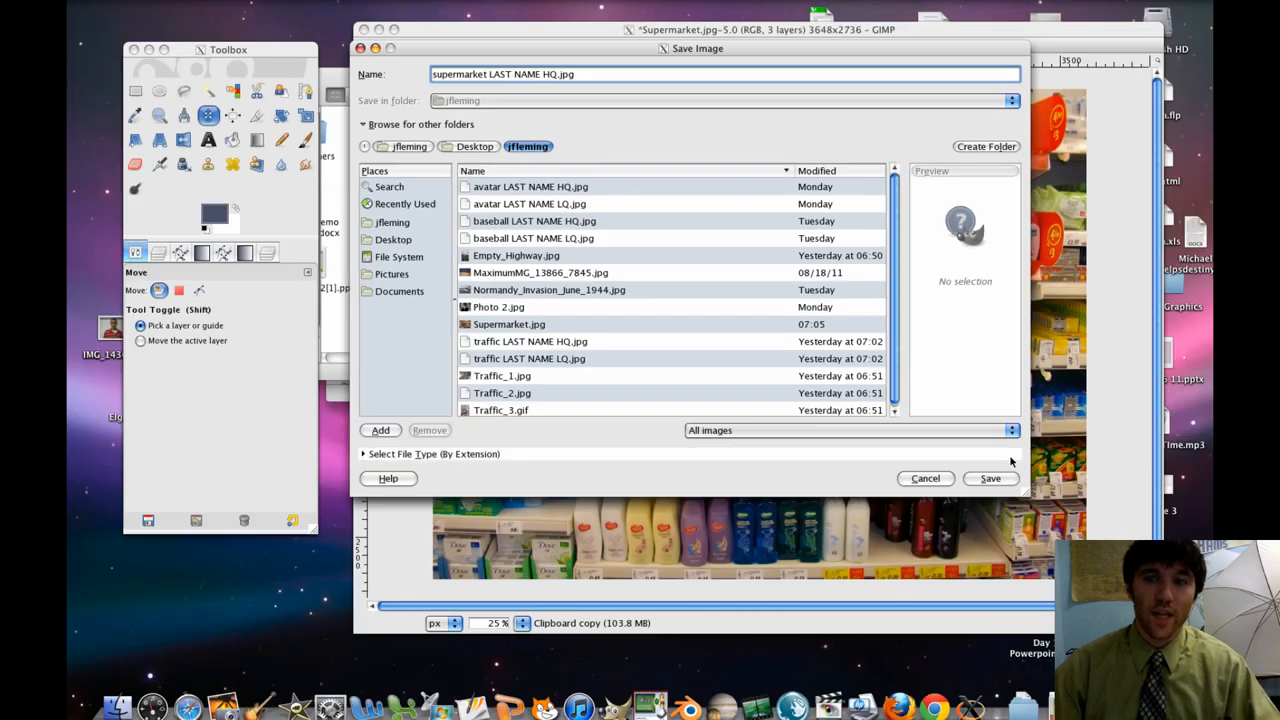
- Save the flattened composite as supermarket LAST NAME HQ.jpg at quality 100
click(990, 478)
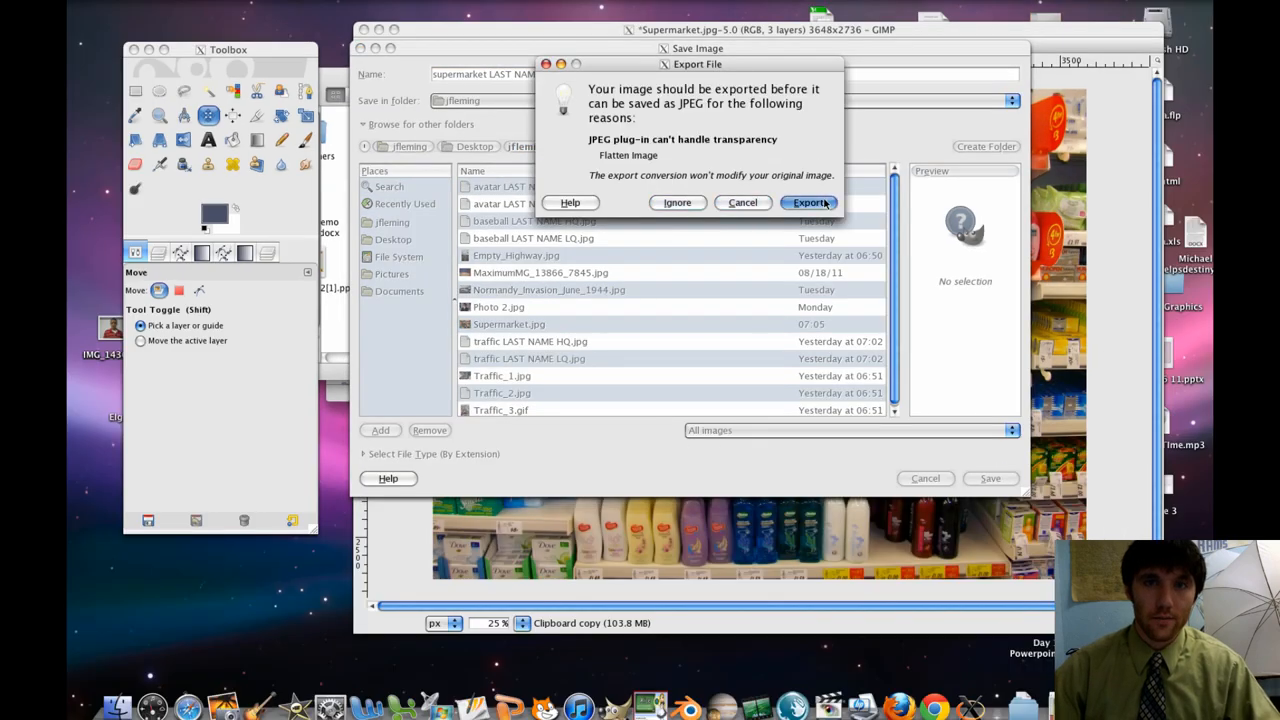
click(812, 202)
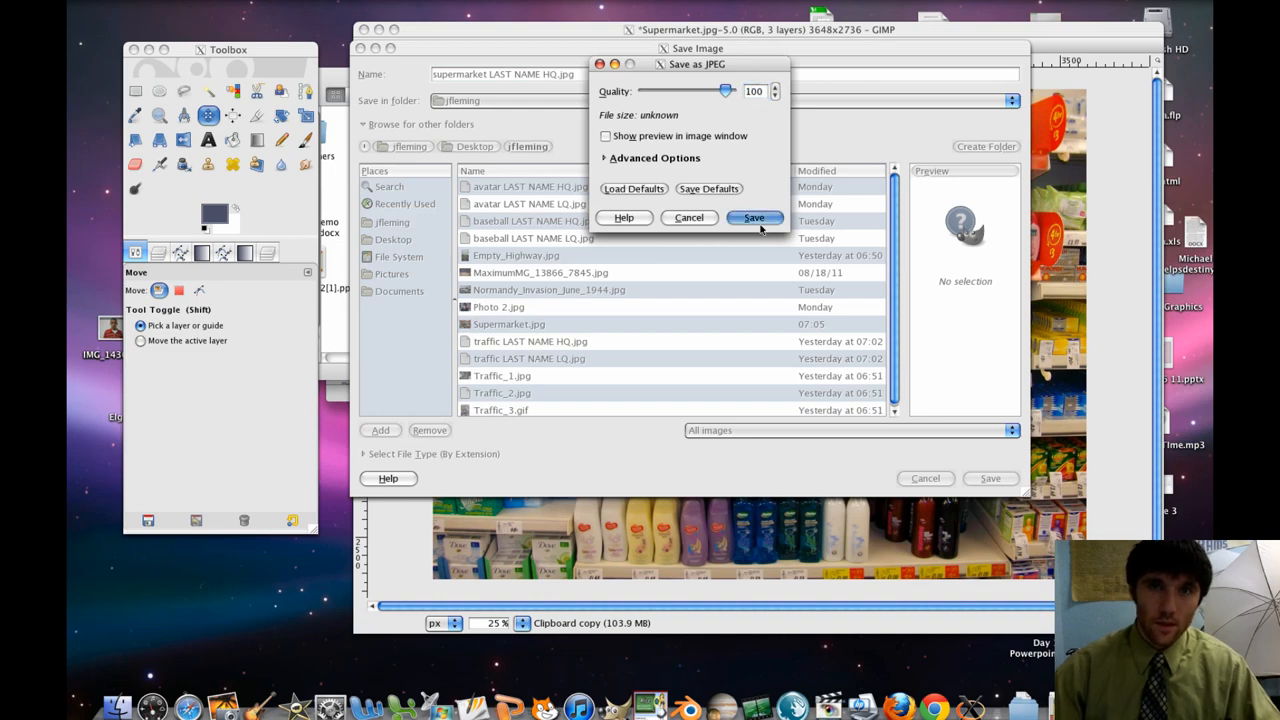
click(754, 218)
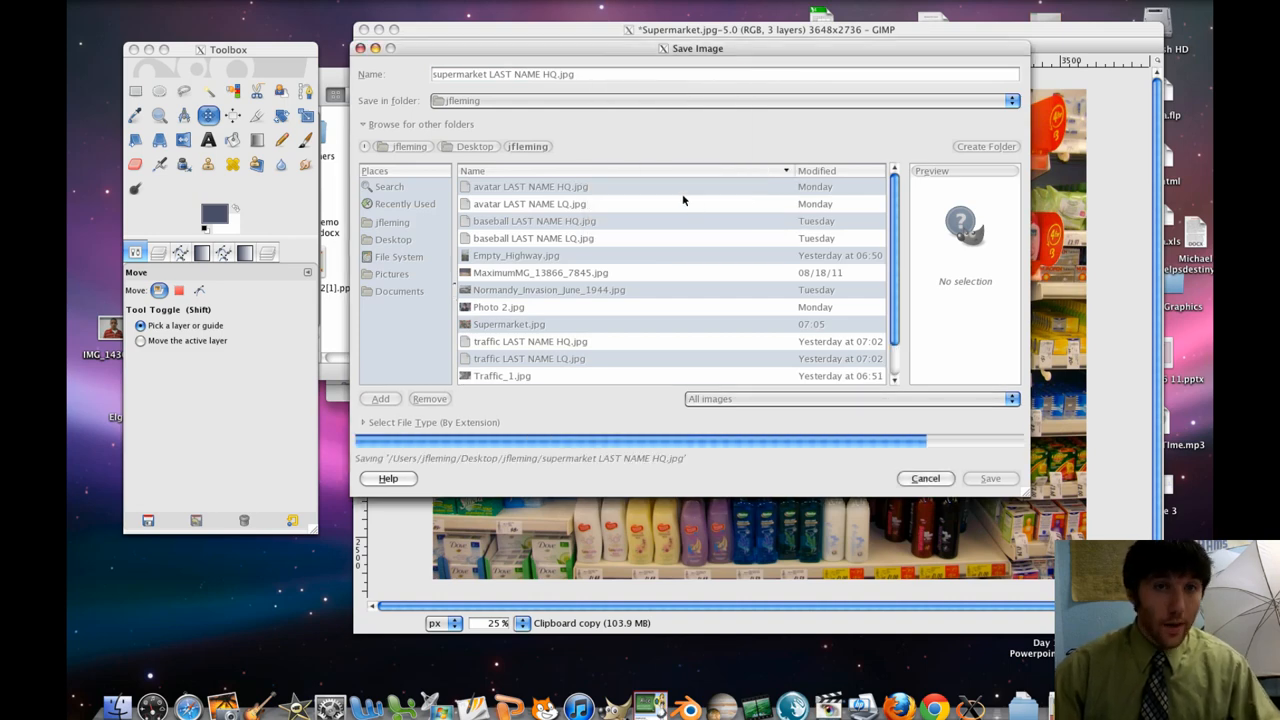
click(988, 478)
text(L)
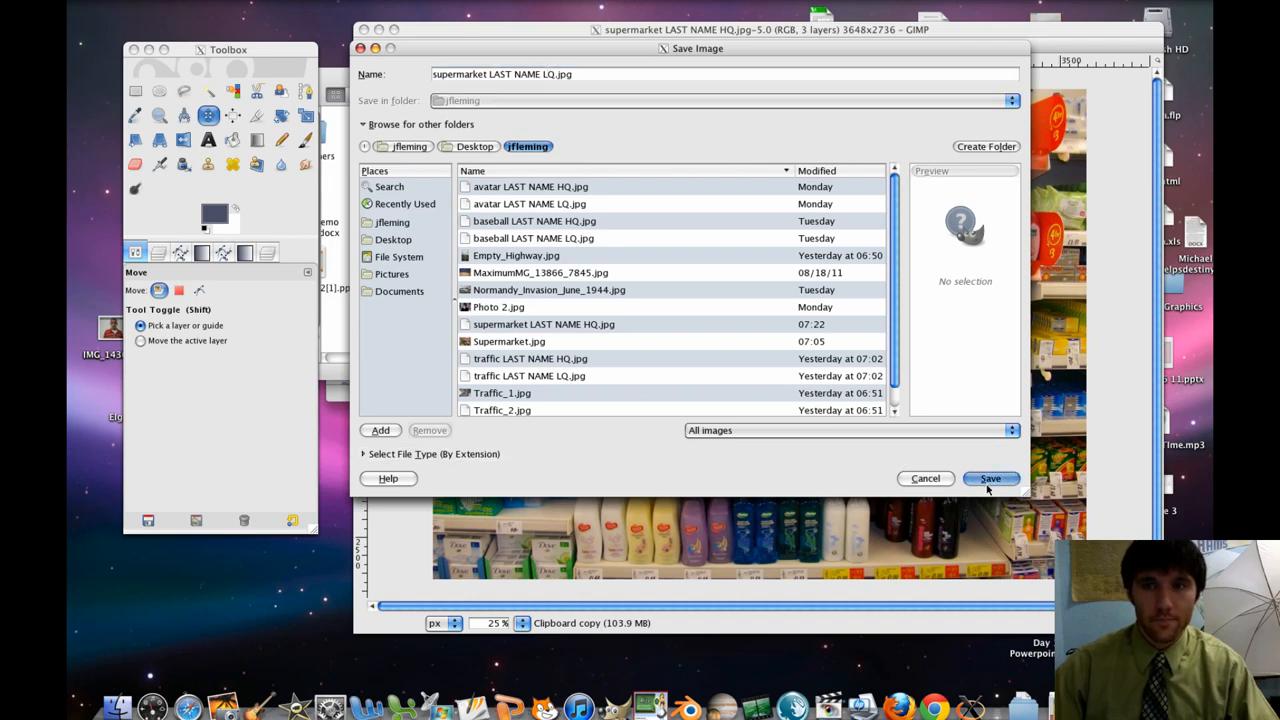
- Save the image as 'supermarket LAST NAME LQ.jpg' at JPEG quality 30
click(990, 478)
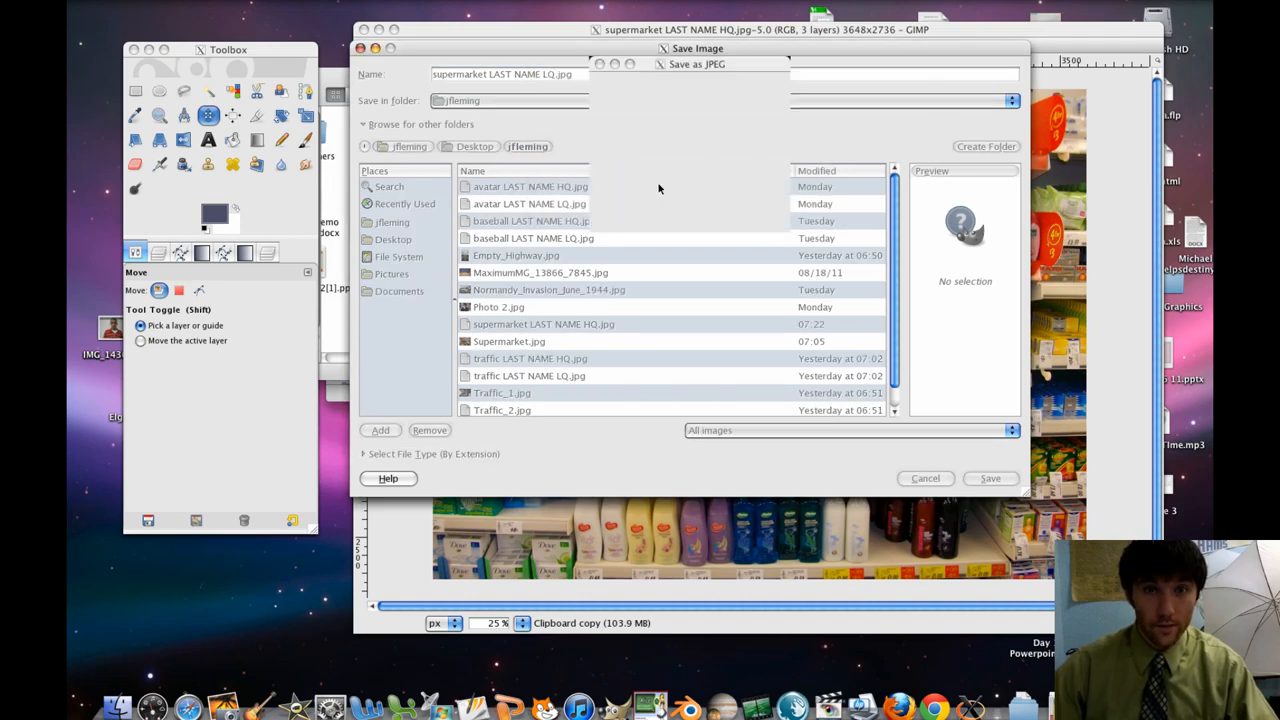
click(988, 478)
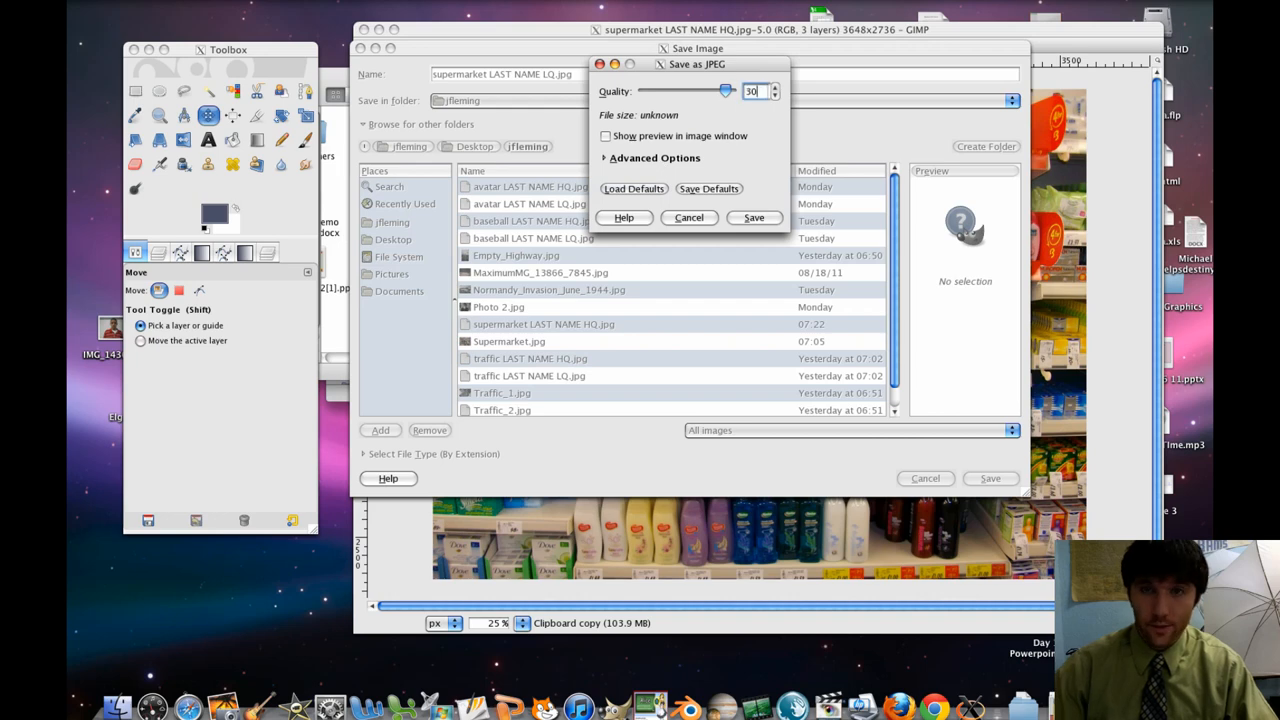
click(754, 218)
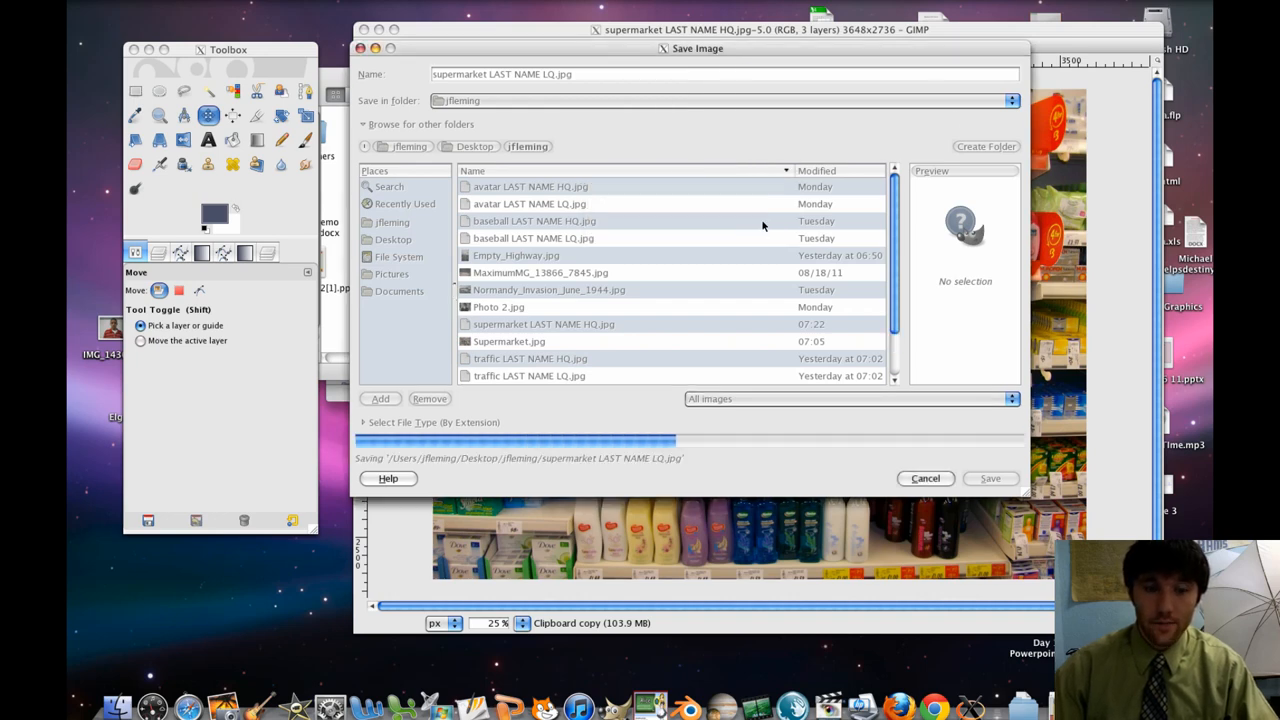